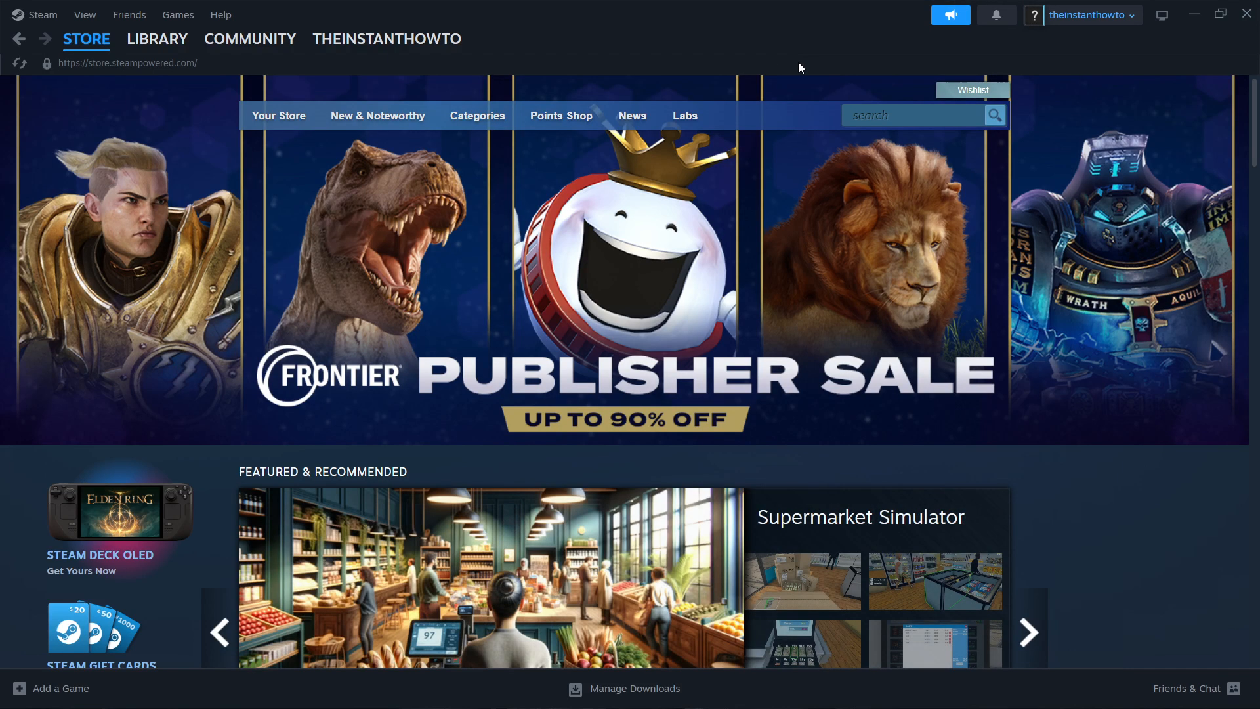
mouse_move(770, 87)
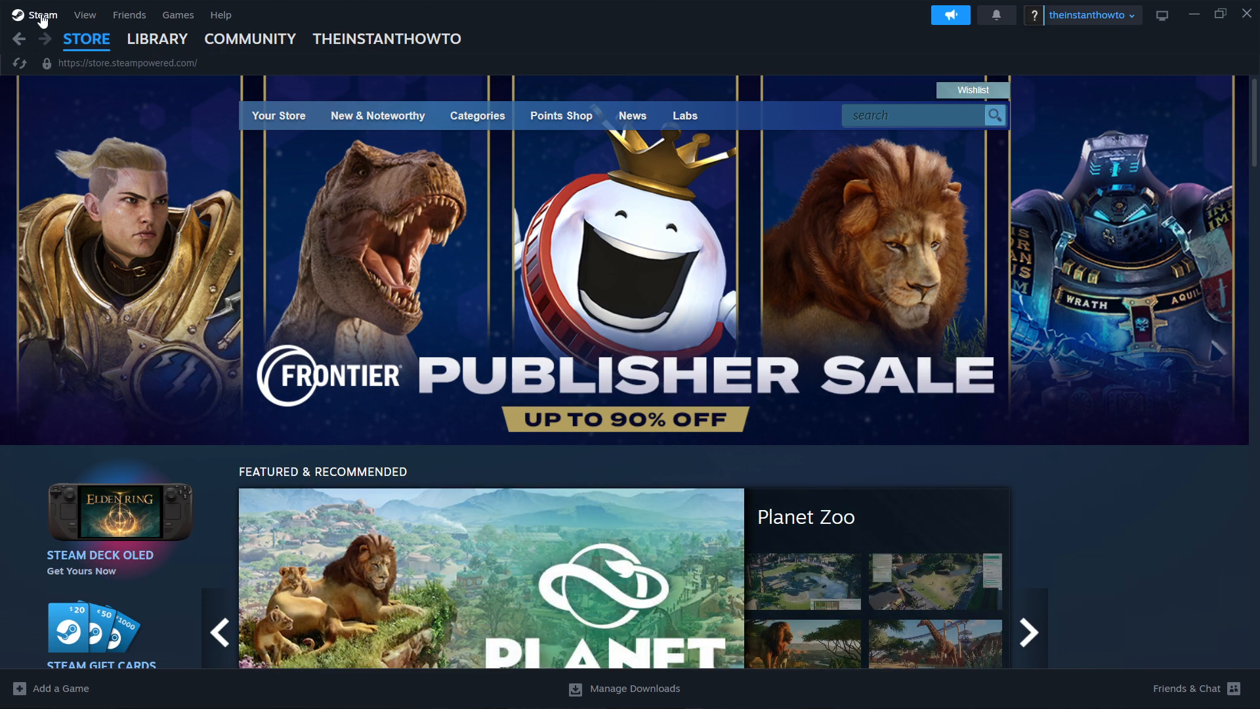
mouse_move(525, 9)
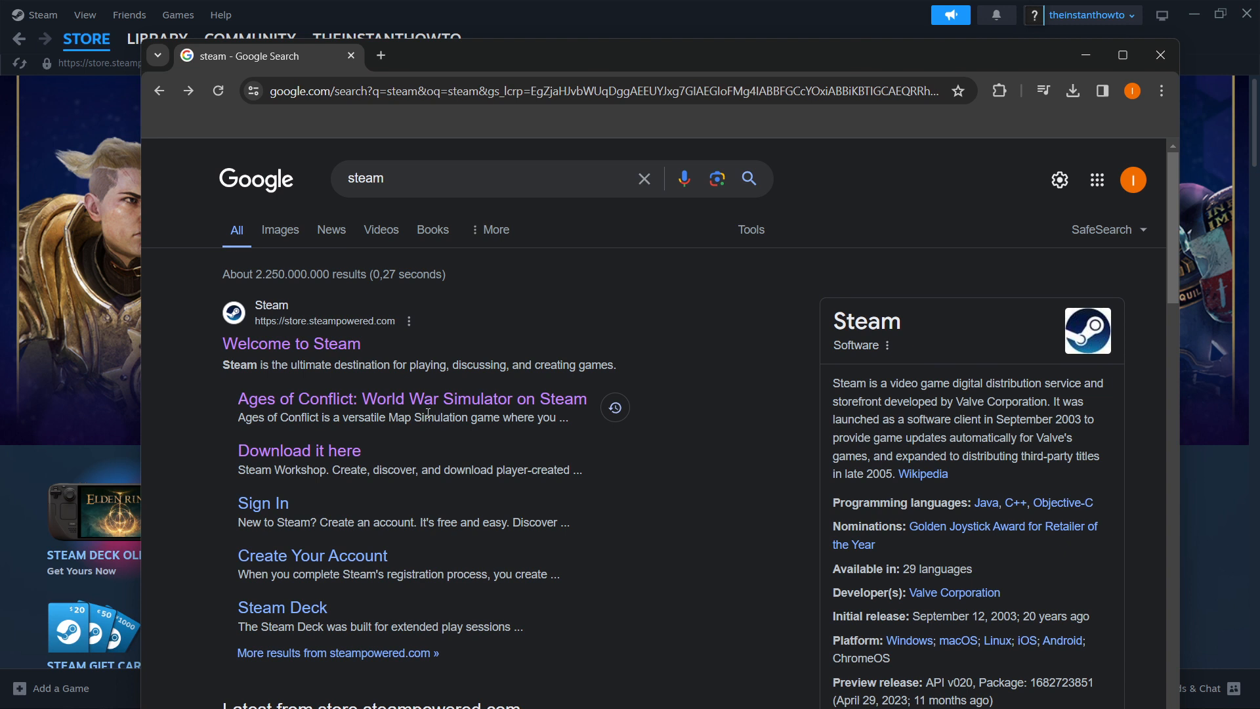
mouse_move(280, 349)
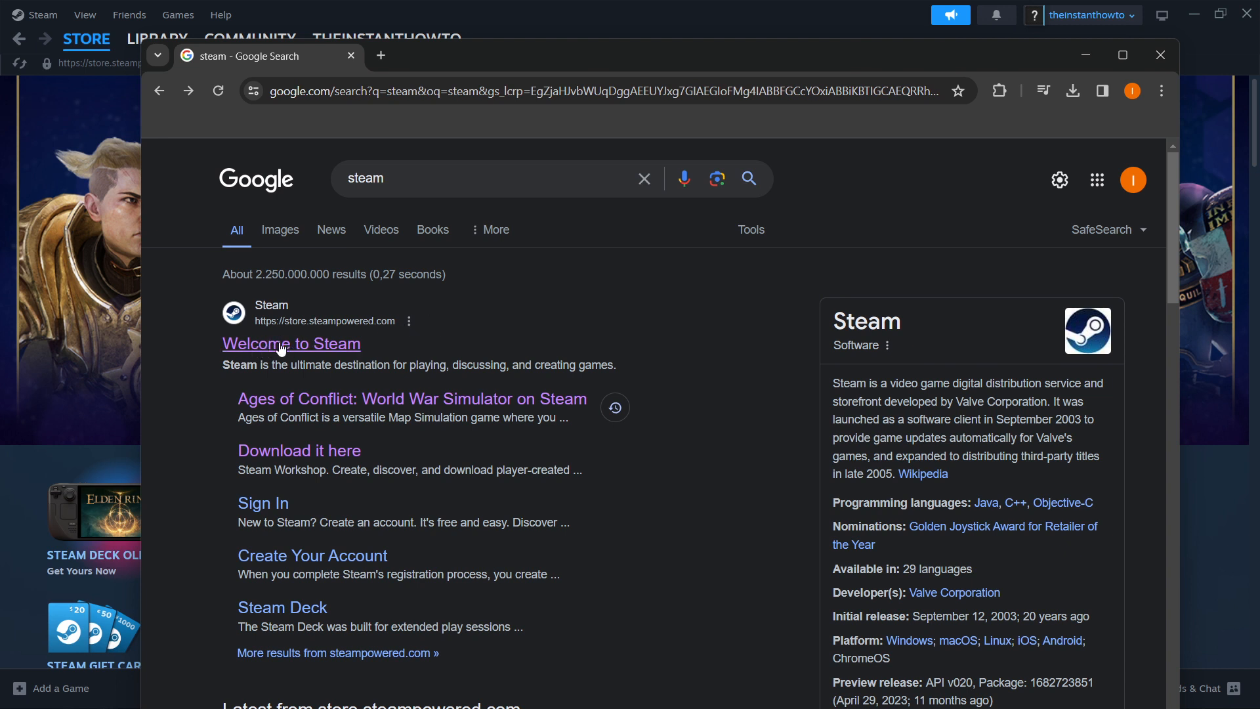
mouse_move(263, 315)
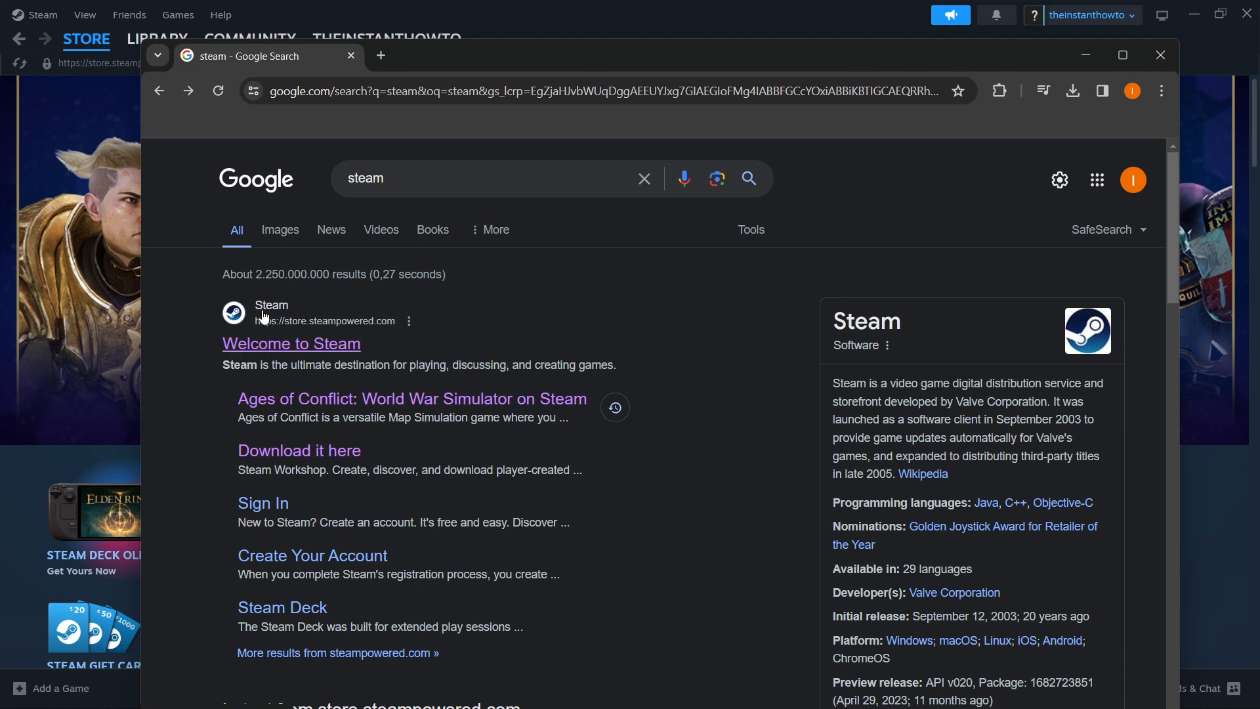
mouse_move(332, 331)
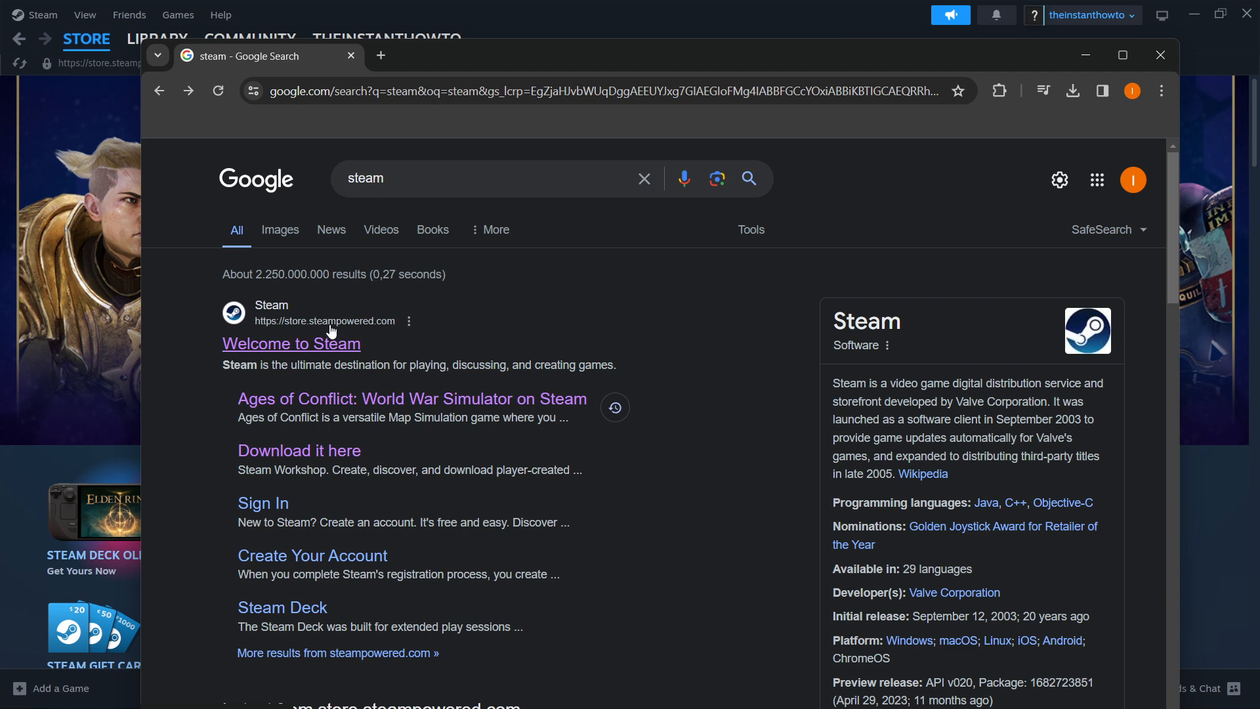
Step: Open the Steam store from the search results and follow the Install Steam link
left_click(291, 344)
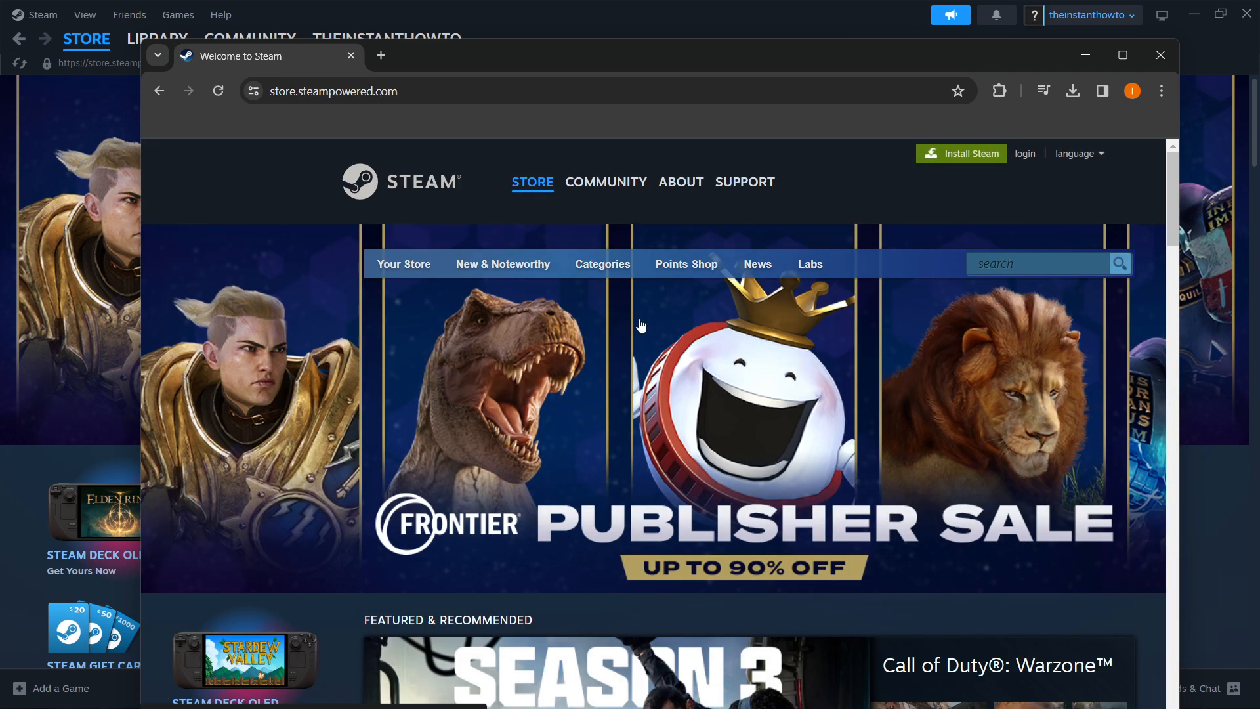
mouse_move(977, 157)
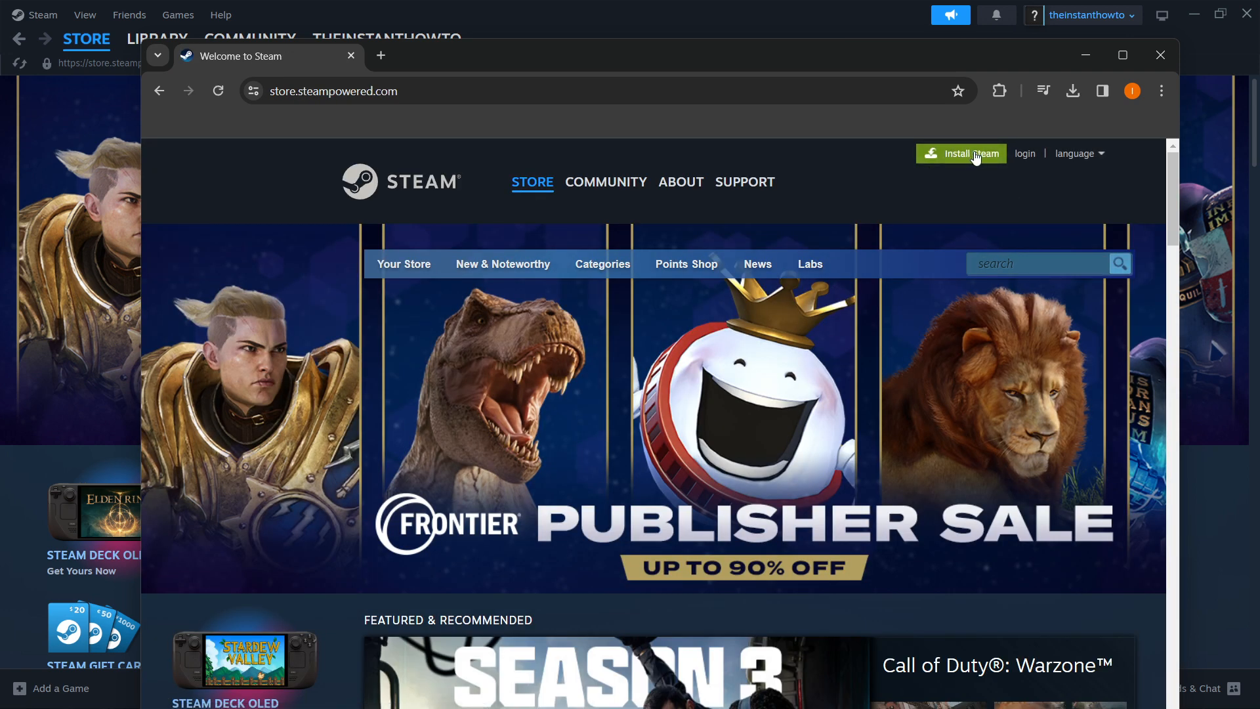
left_click(218, 91)
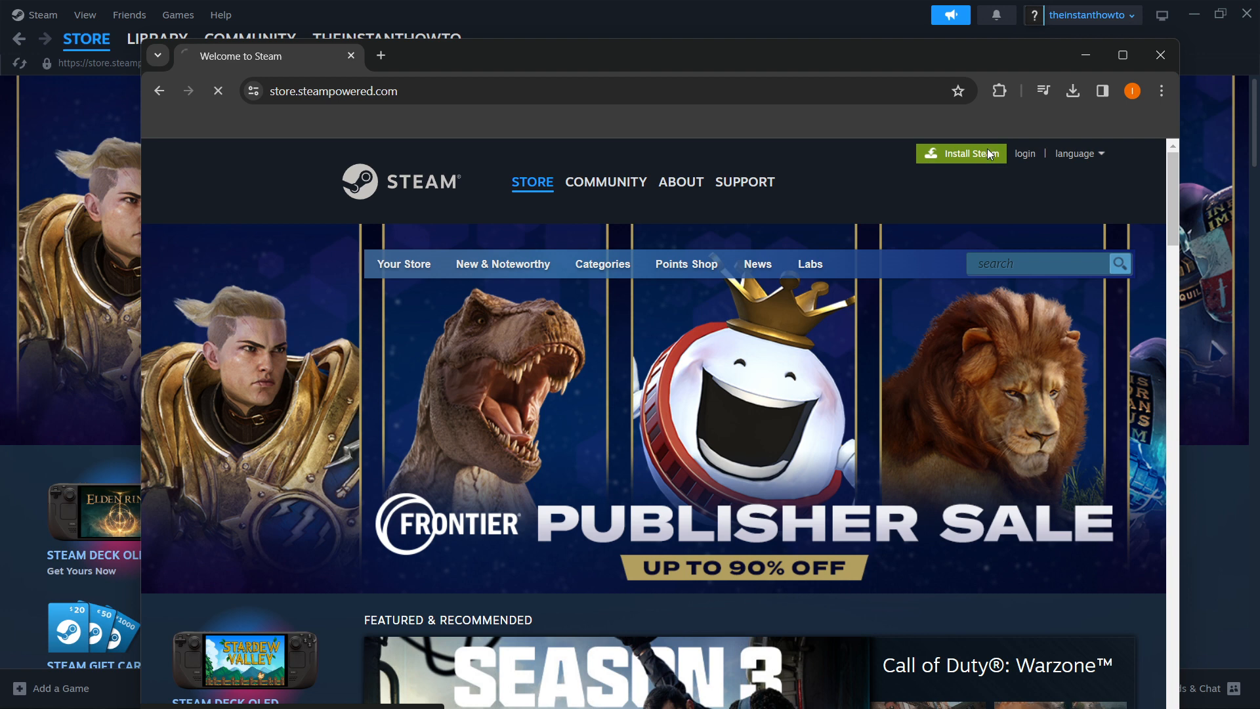
Step: Download the Windows SteamSetup installer and launch it from Chrome's downloads
left_click(680, 181)
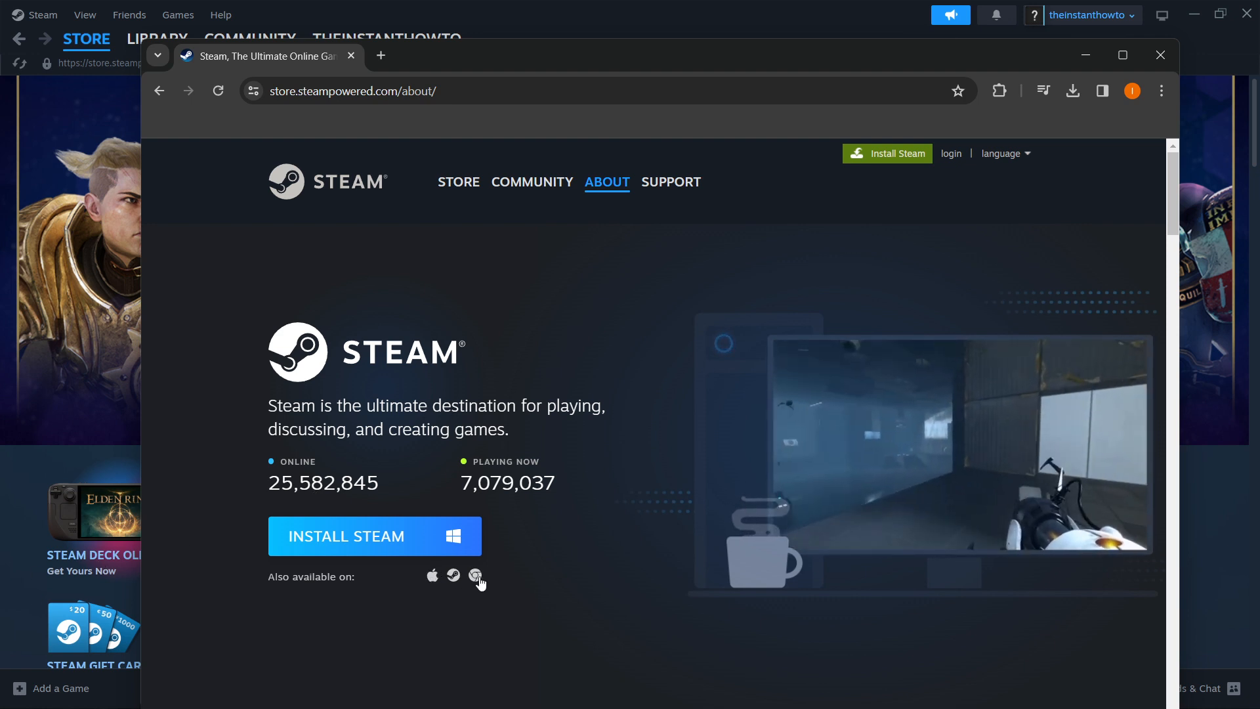
mouse_move(502, 600)
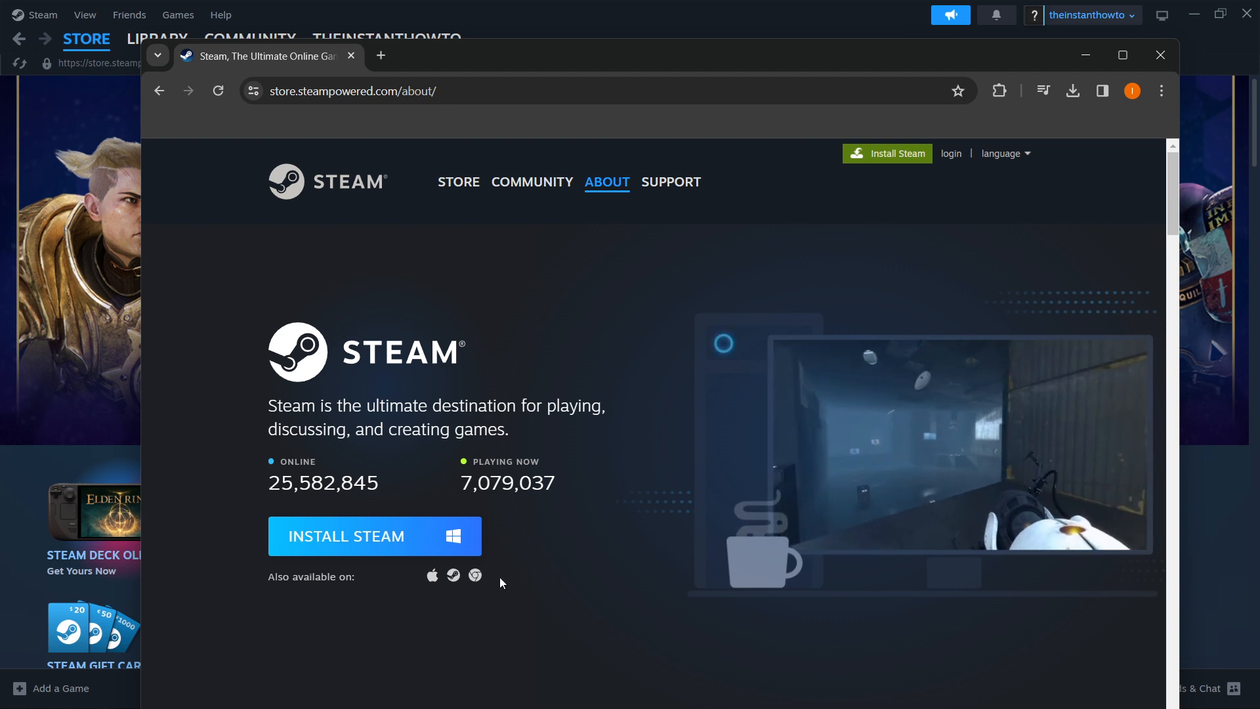
mouse_move(386, 545)
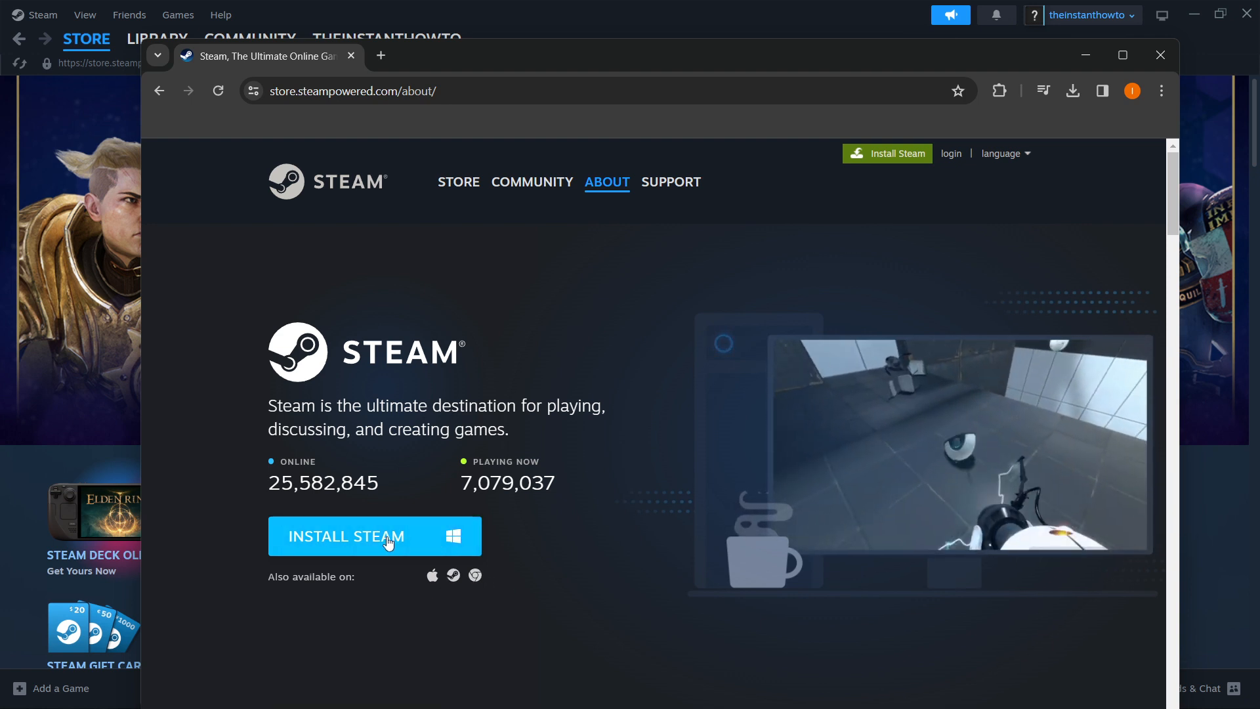
left_click(386, 543)
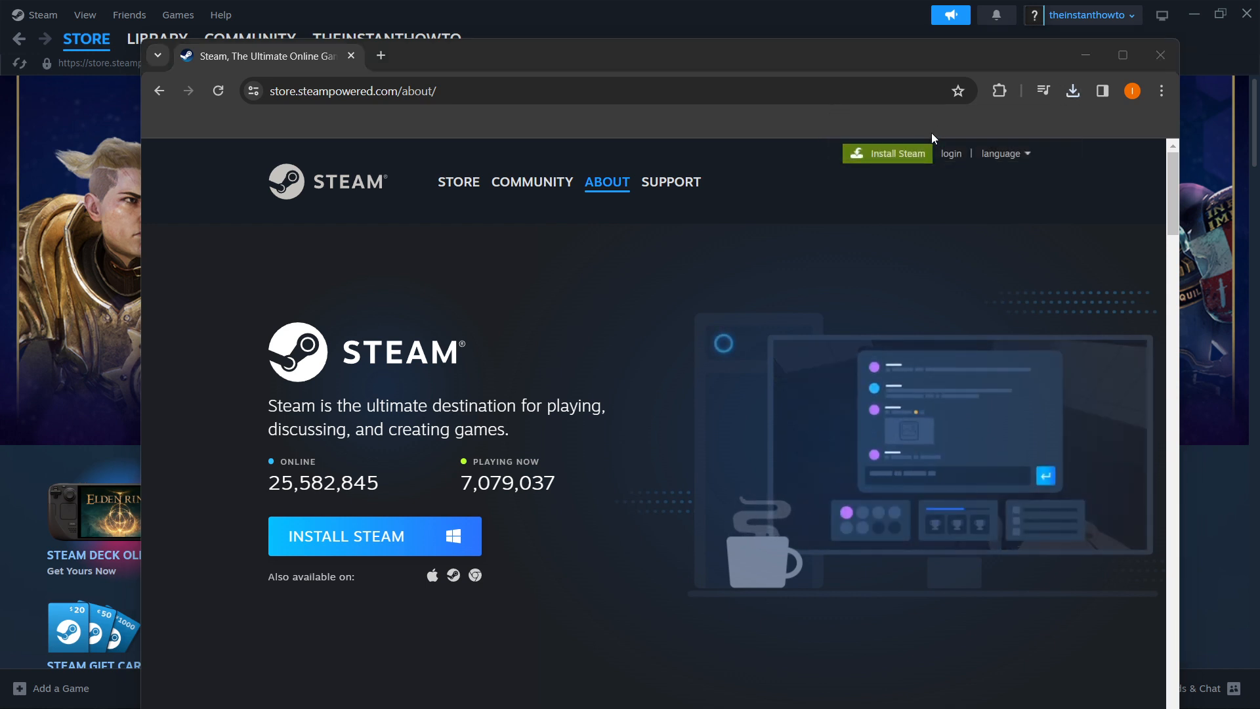
left_click(375, 535)
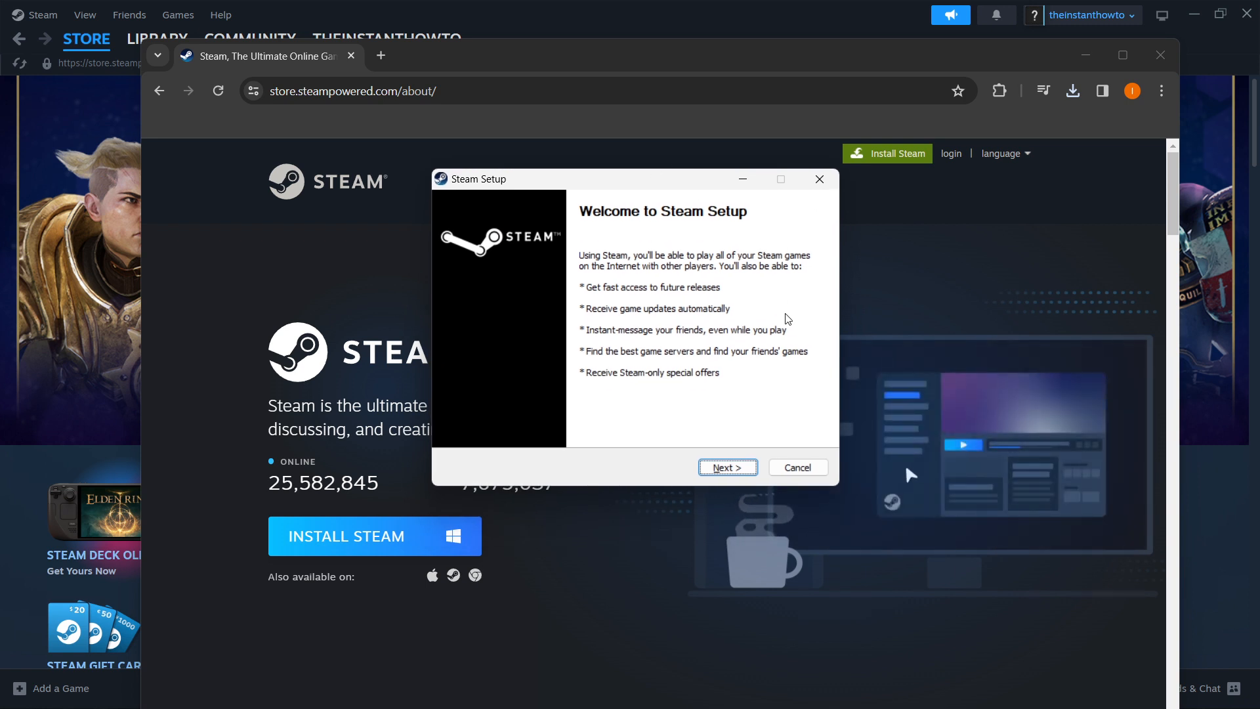
mouse_move(635, 233)
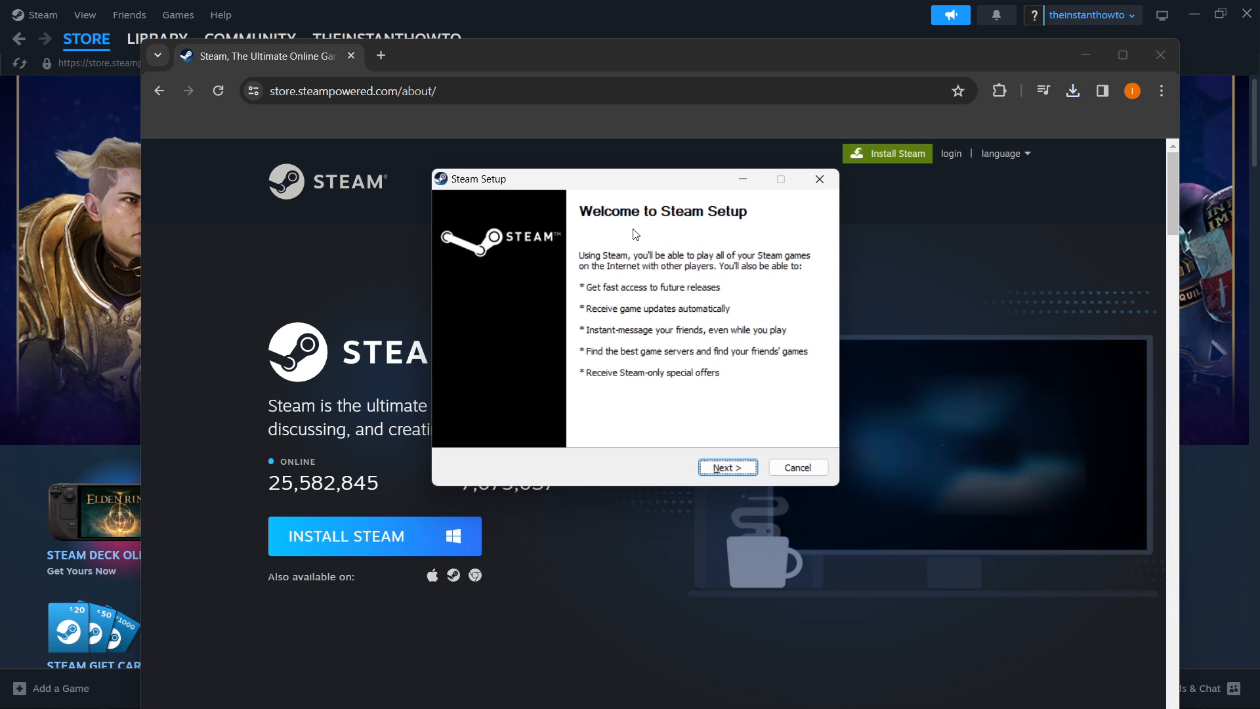
Step: Advance Steam Setup past welcome and English language, then close it at install location
left_click(727, 467)
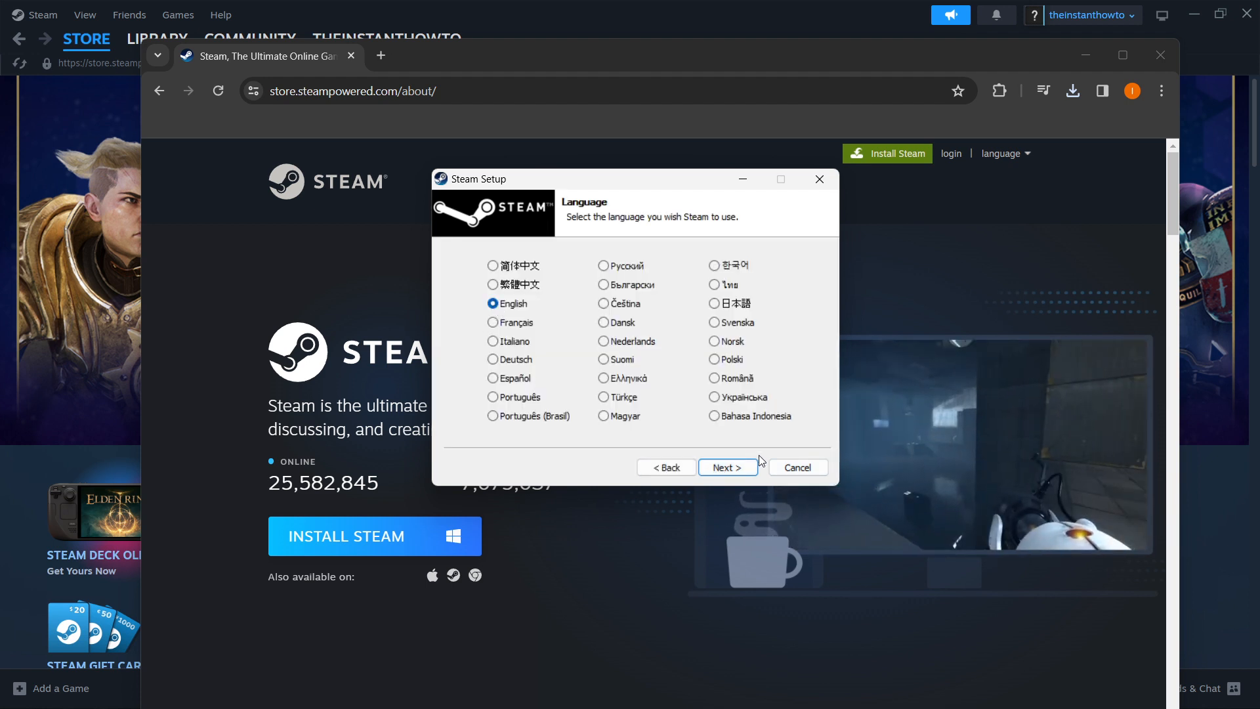
left_click(727, 467)
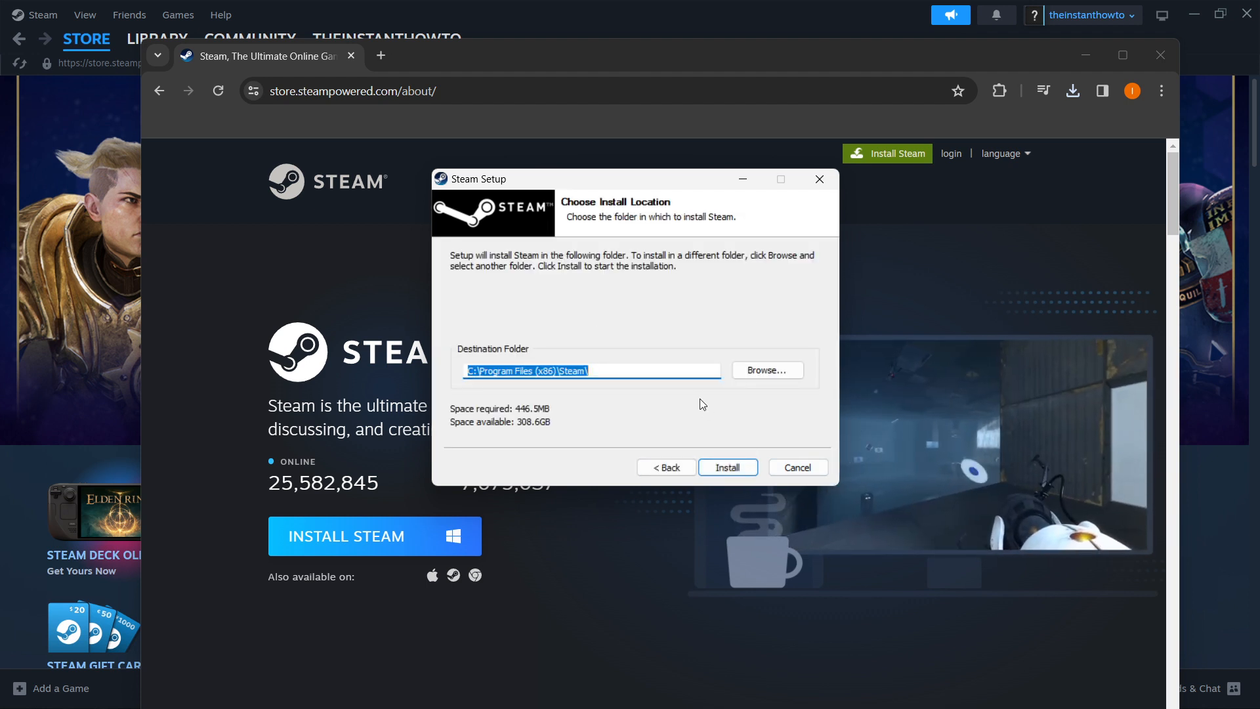
mouse_move(500, 327)
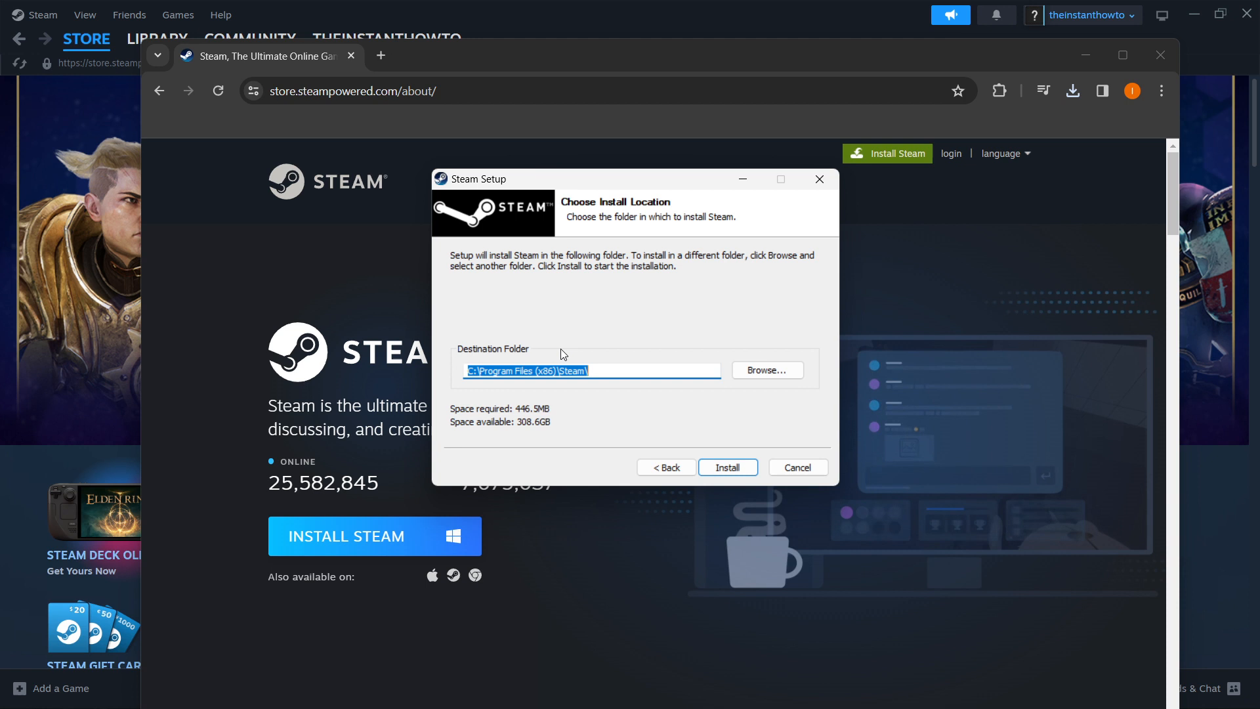
mouse_move(643, 347)
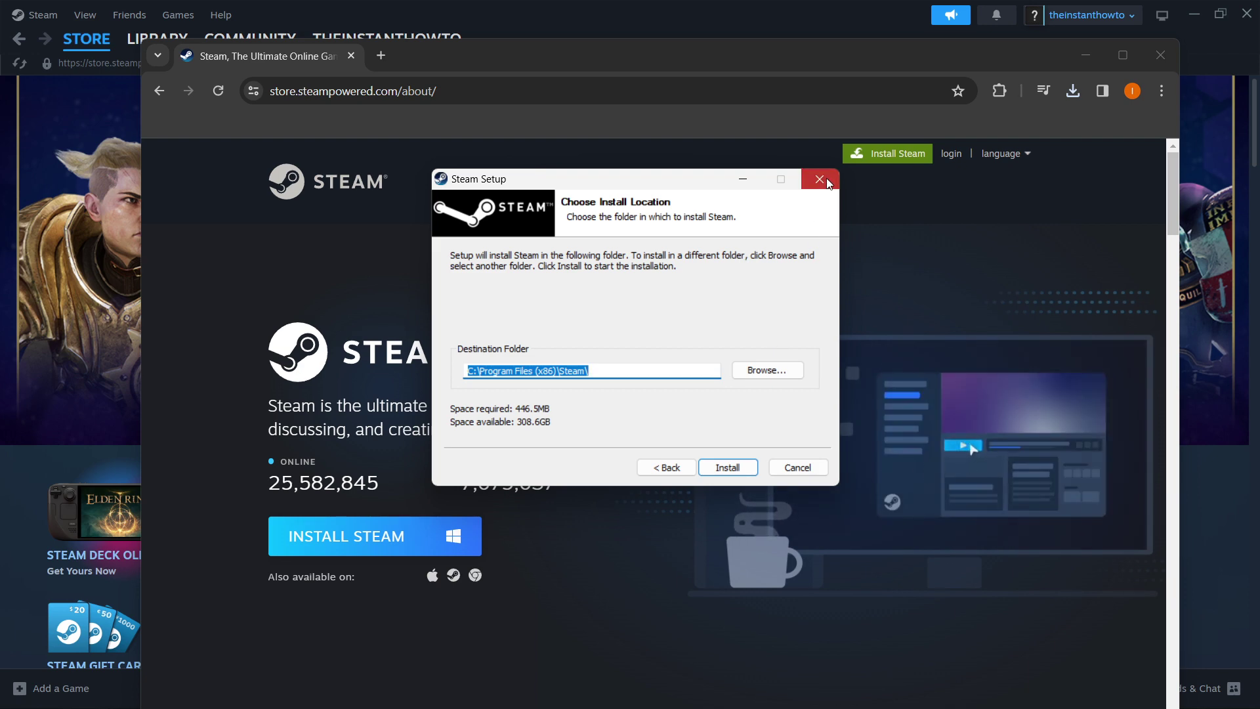
left_click(819, 179)
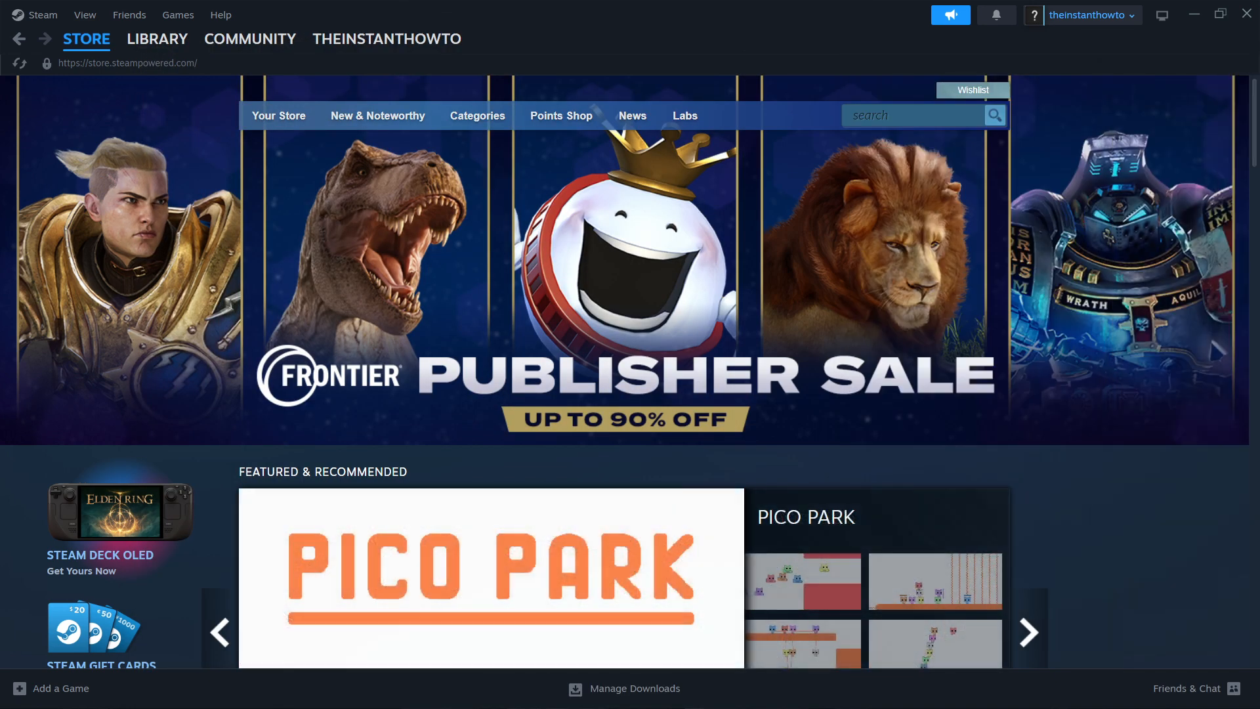
mouse_move(858, 22)
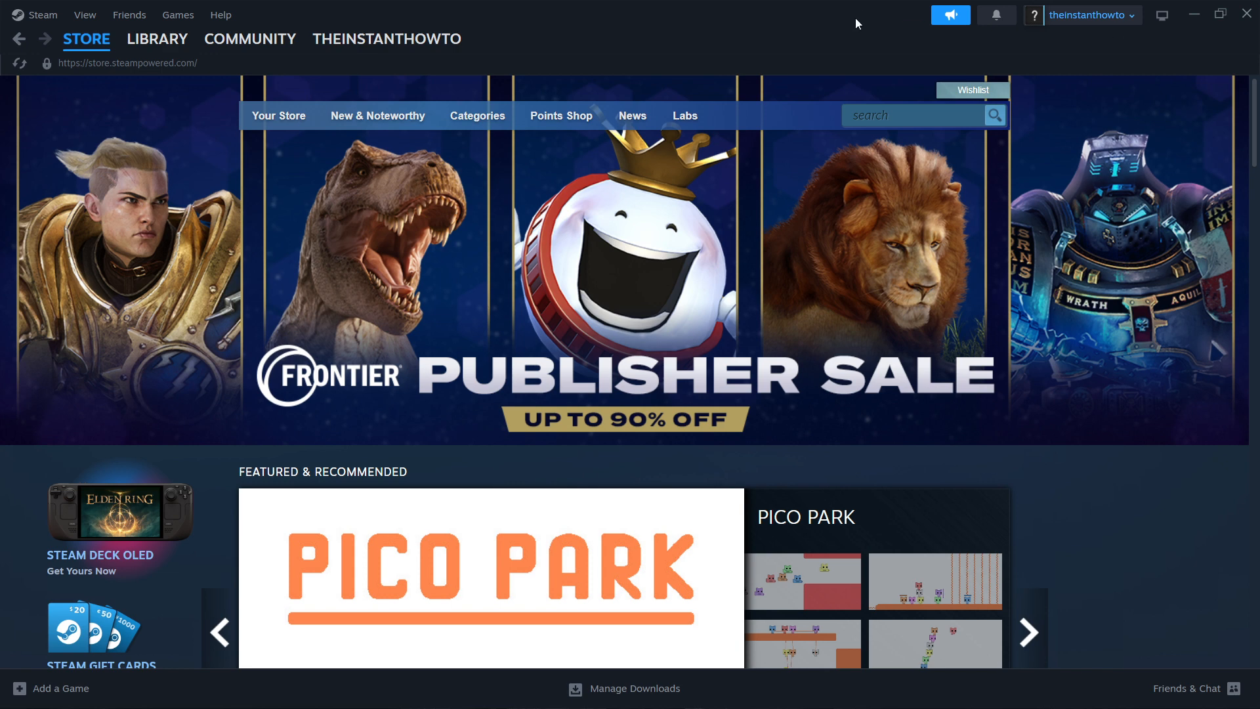
mouse_move(998, 38)
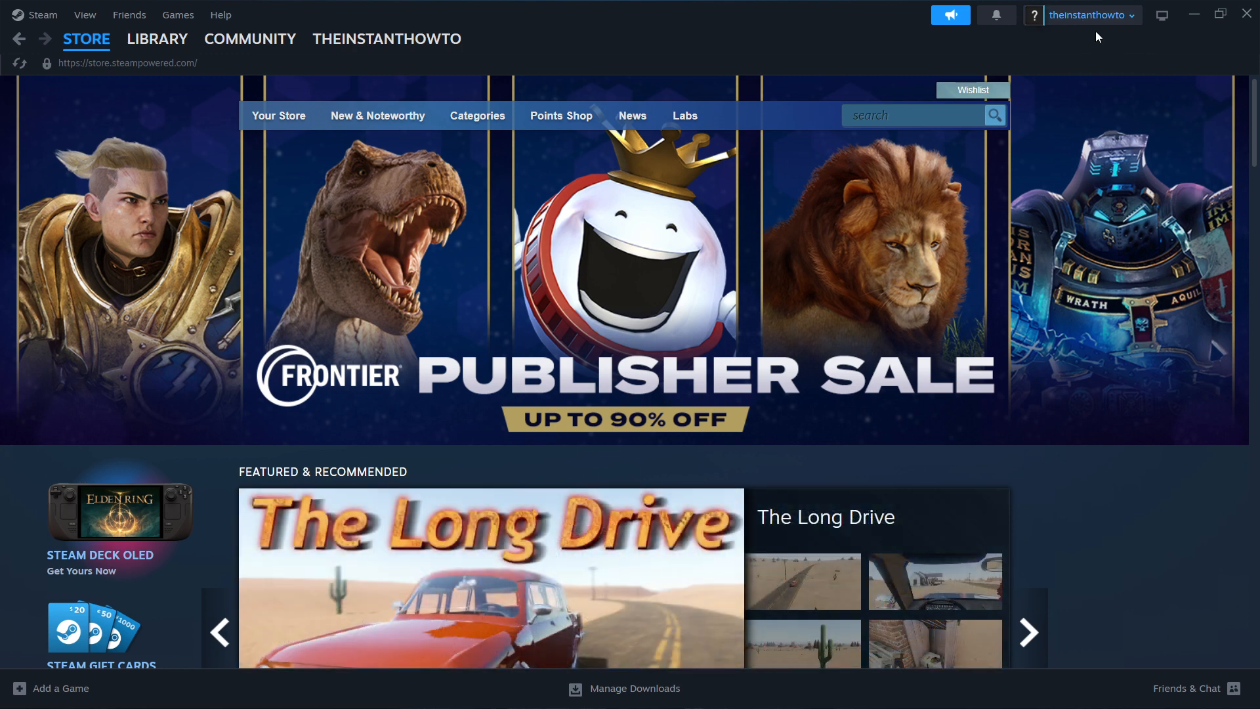
mouse_move(1075, 55)
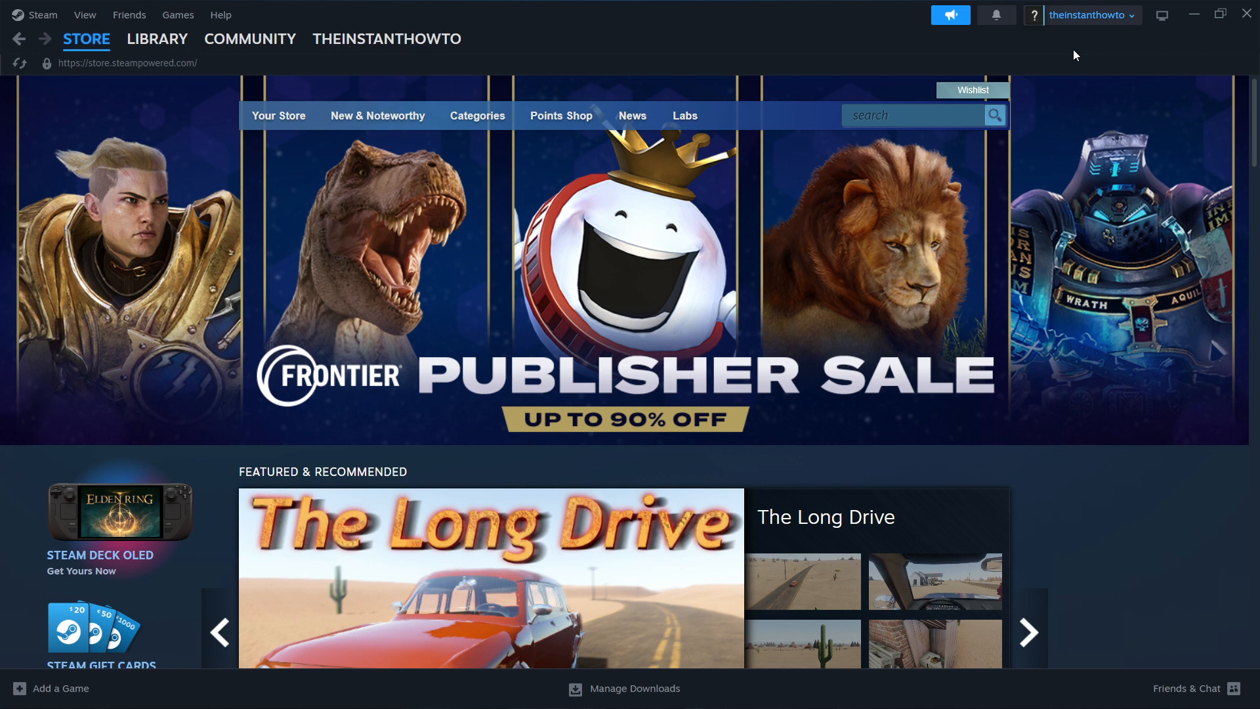
mouse_move(688, 54)
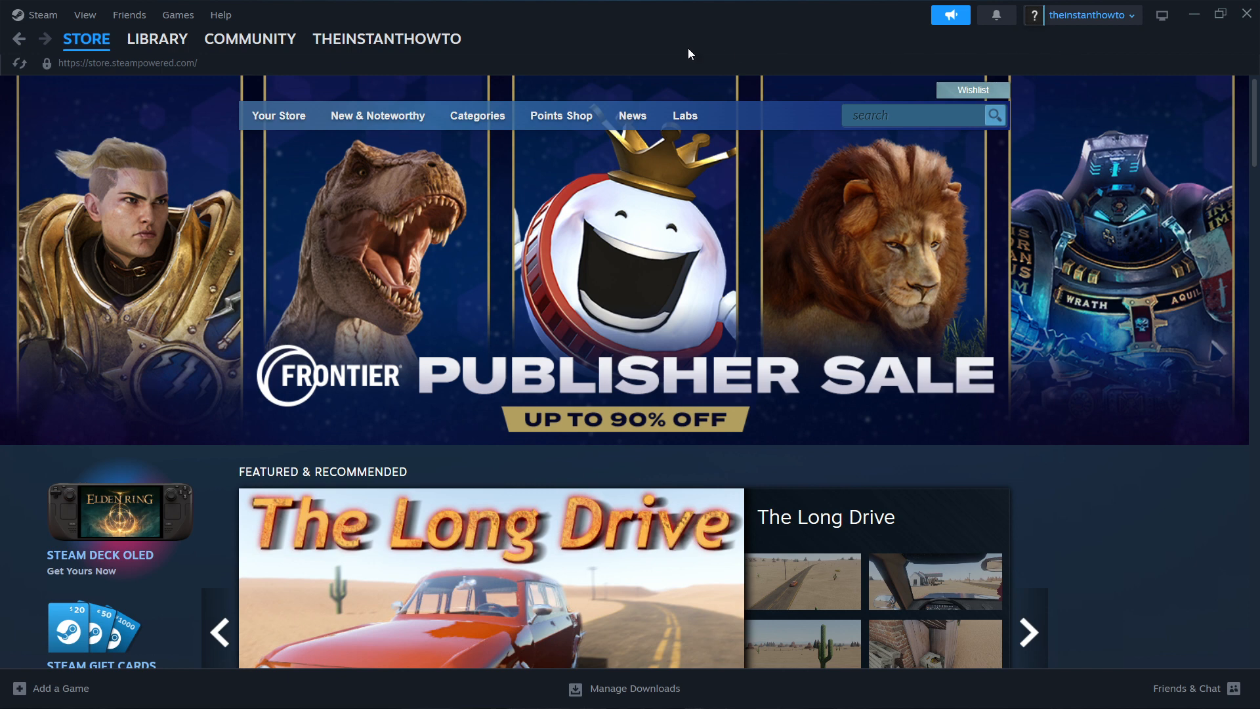
Step: Expand the STORE menu listing Featured, Wishlist and Points Shop
left_click(87, 38)
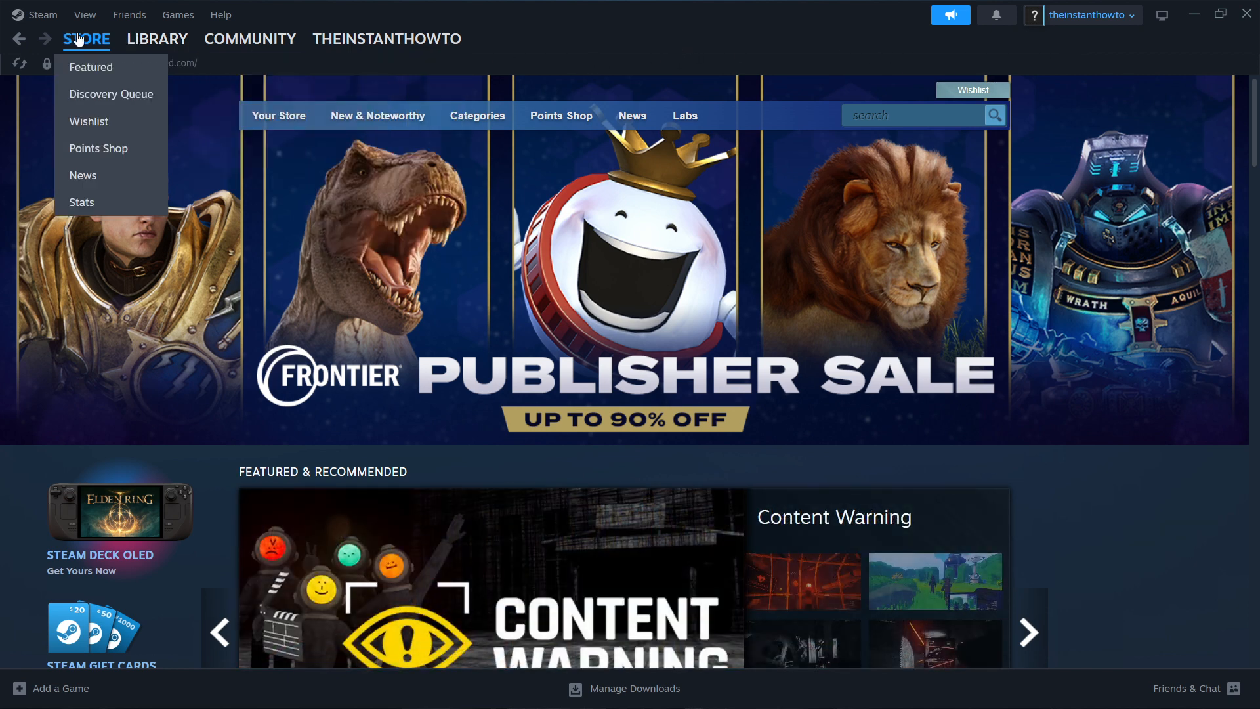
Step: From the Featured page, search the store for 'content warning' to surface the 7,79€ suggestion
left_click(85, 38)
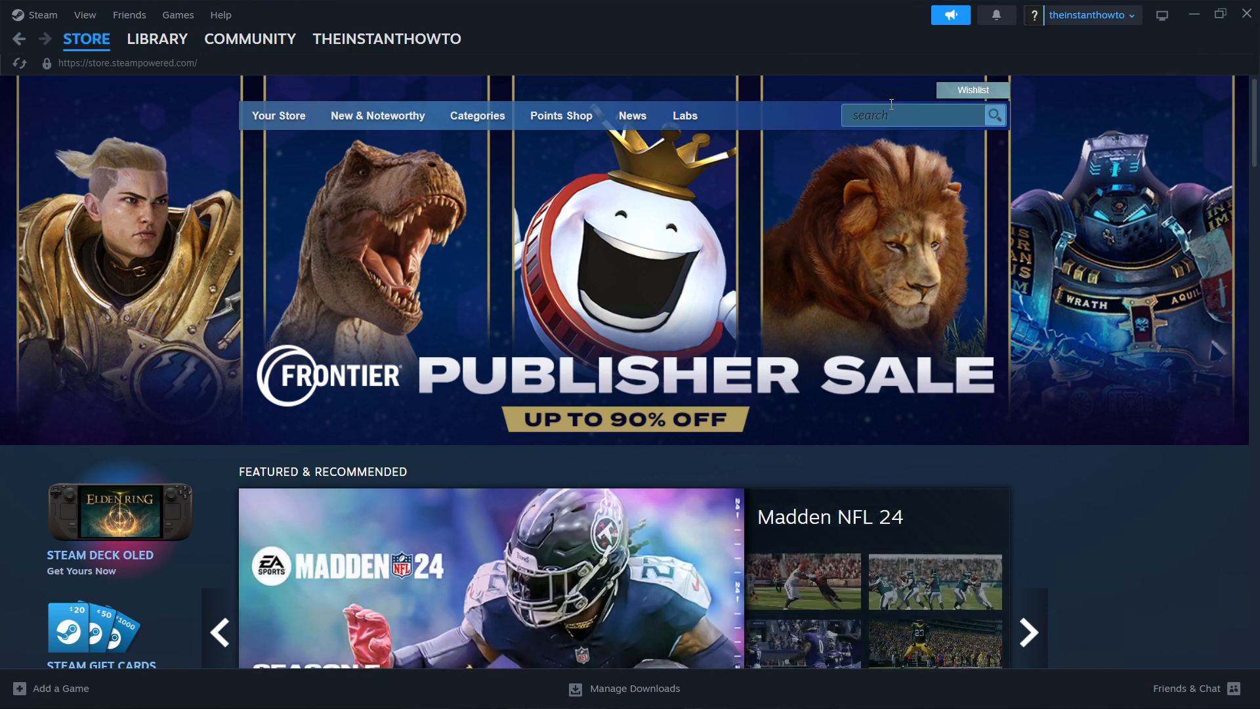
type("content warning")
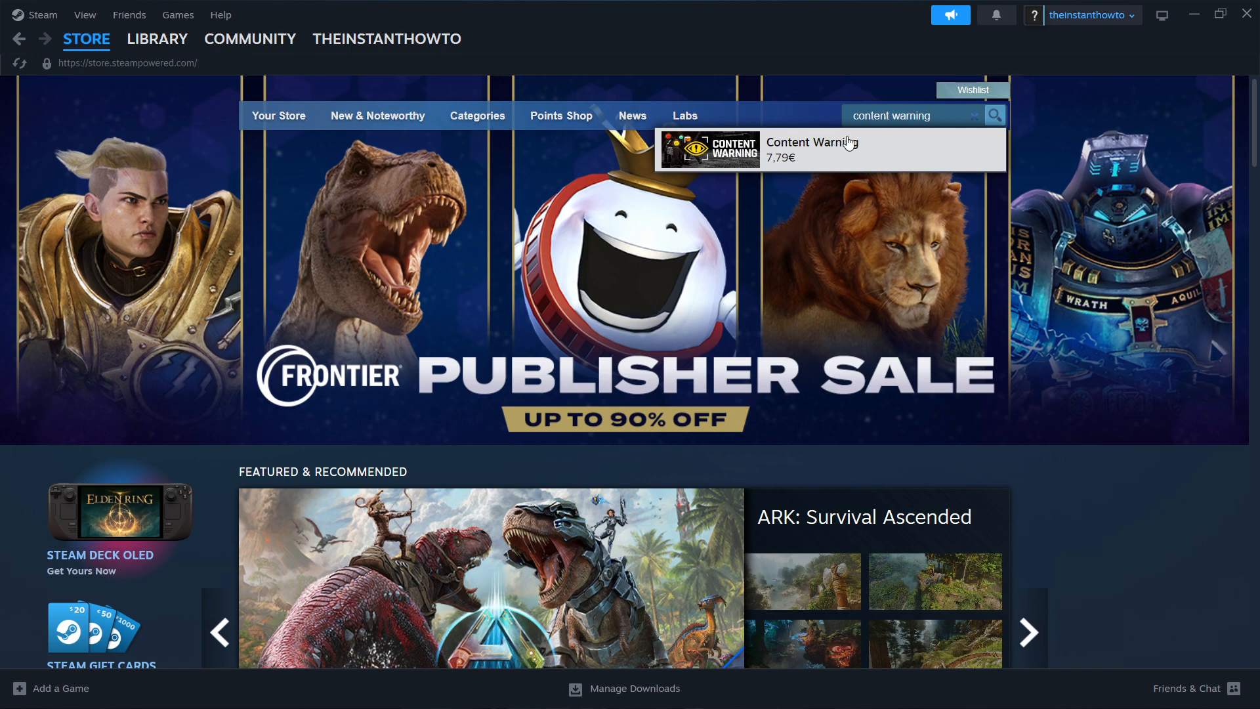
Step: Open Content Warning's store page and add the 7,79€ game to the cart
left_click(812, 143)
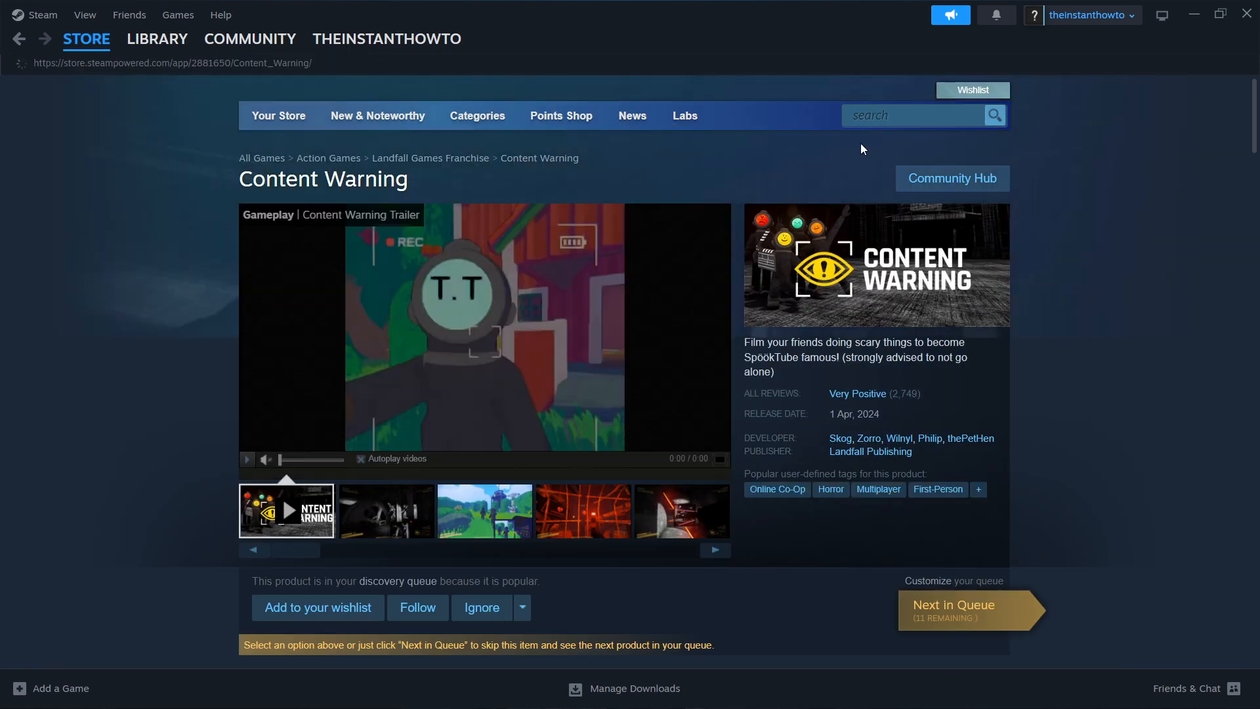
scroll("down", 3)
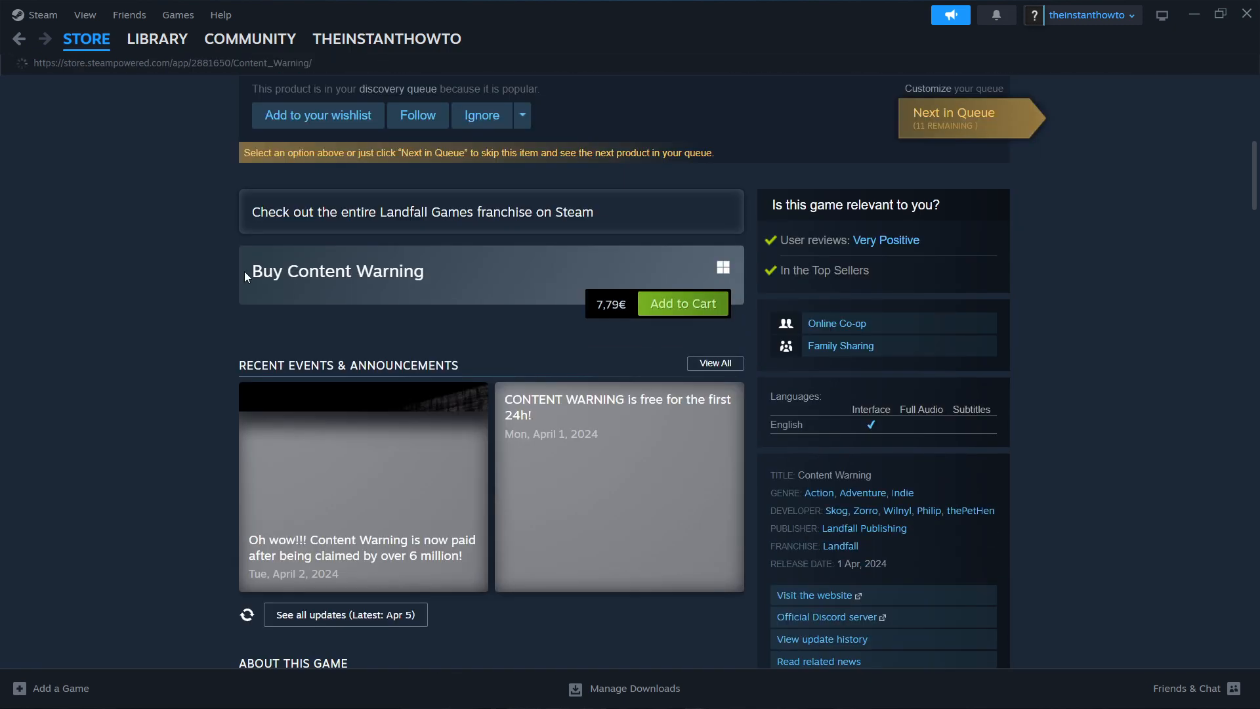
mouse_move(680, 305)
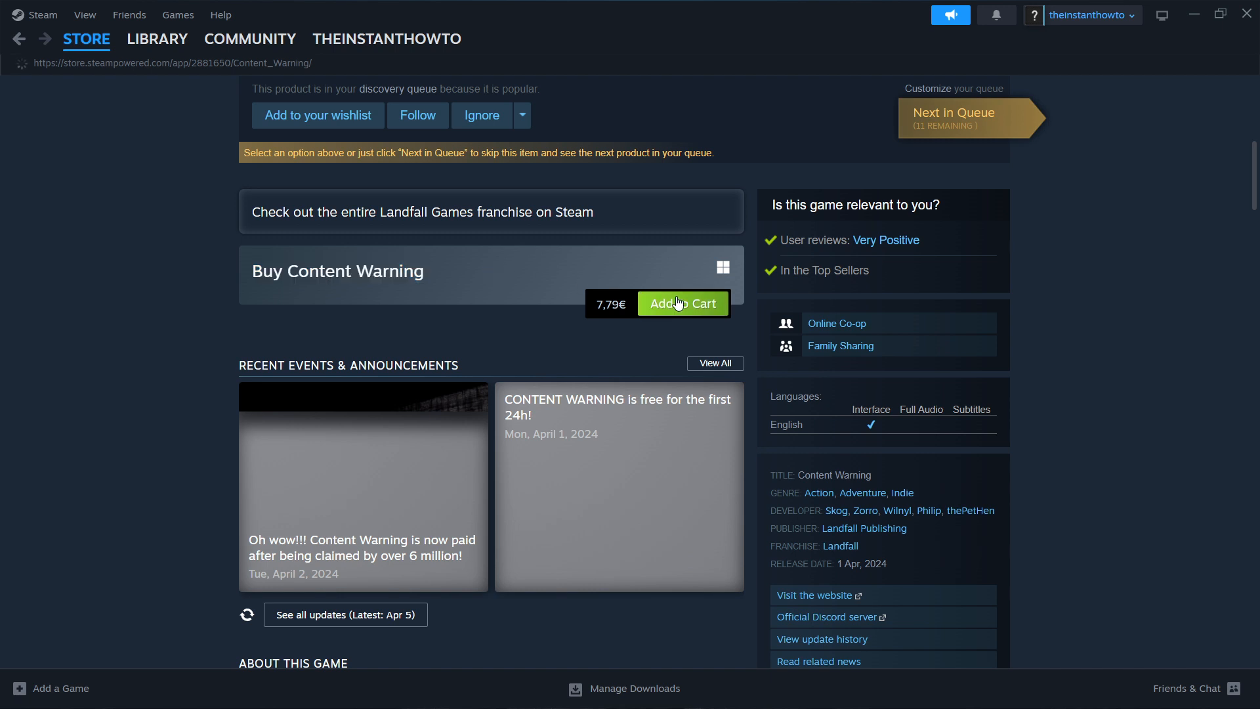
left_click(682, 303)
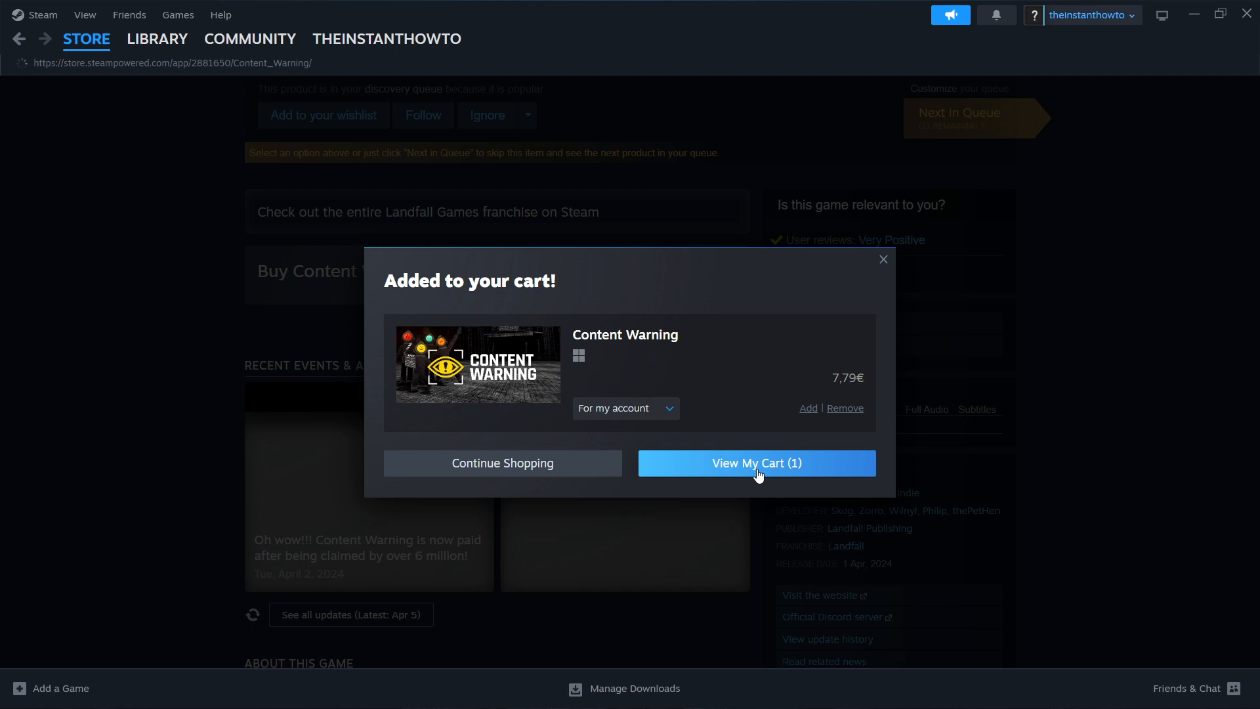
Step: View the cart, set the purchase For my account and continue to payment
left_click(757, 464)
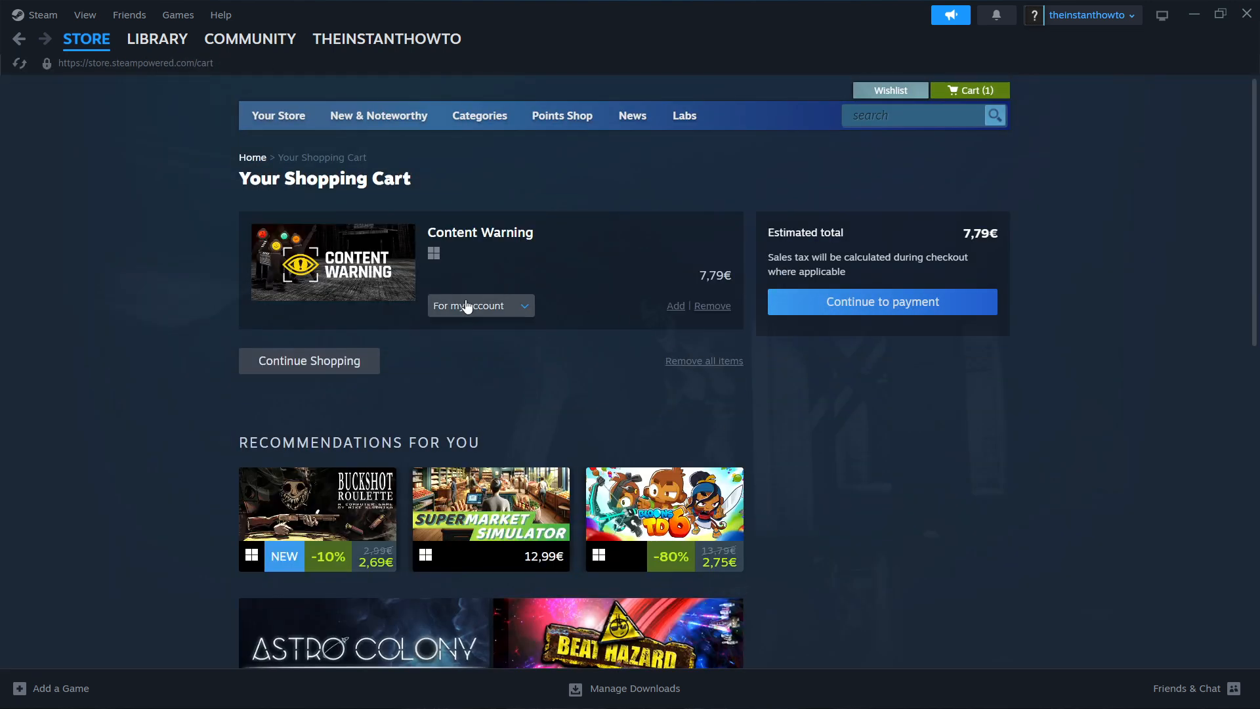
left_click(480, 304)
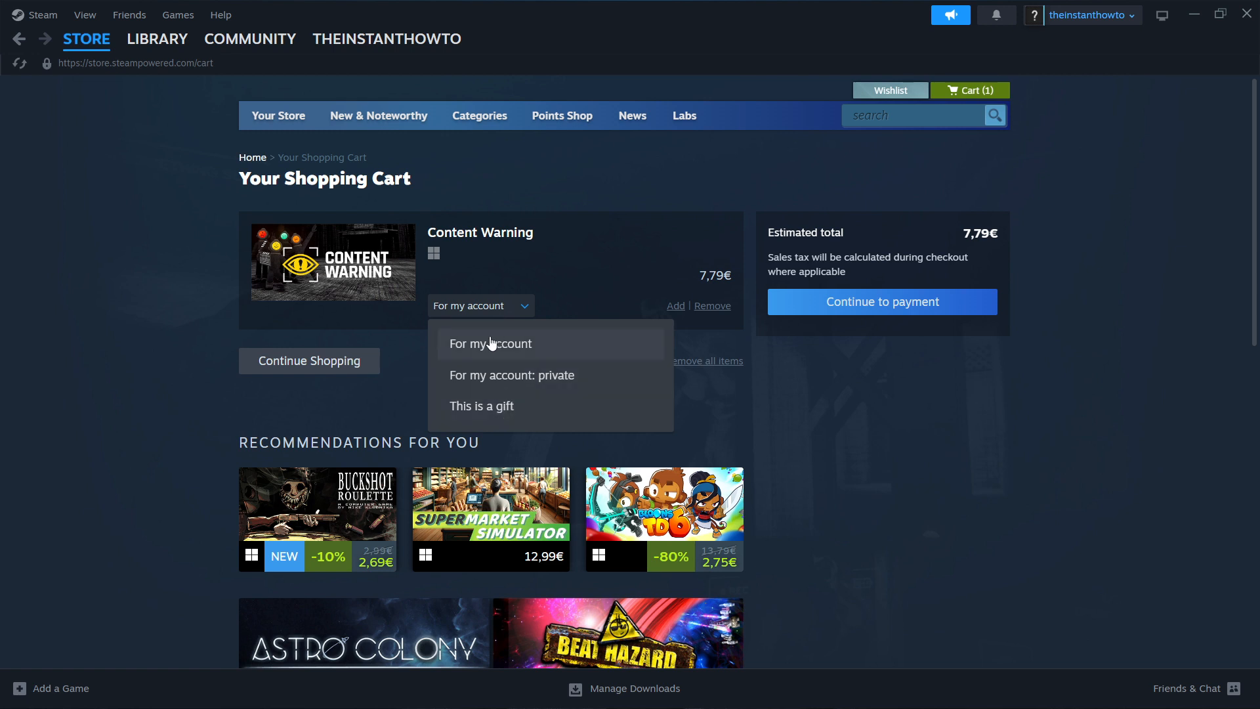
left_click(491, 344)
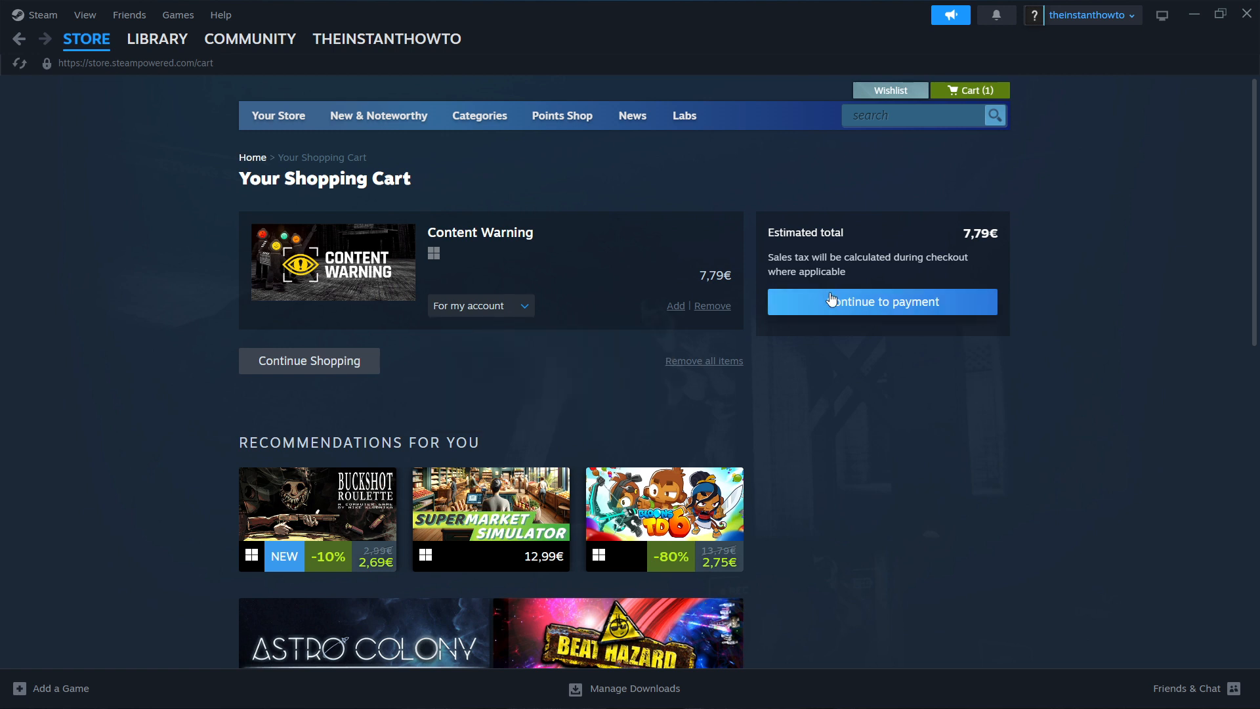
left_click(881, 301)
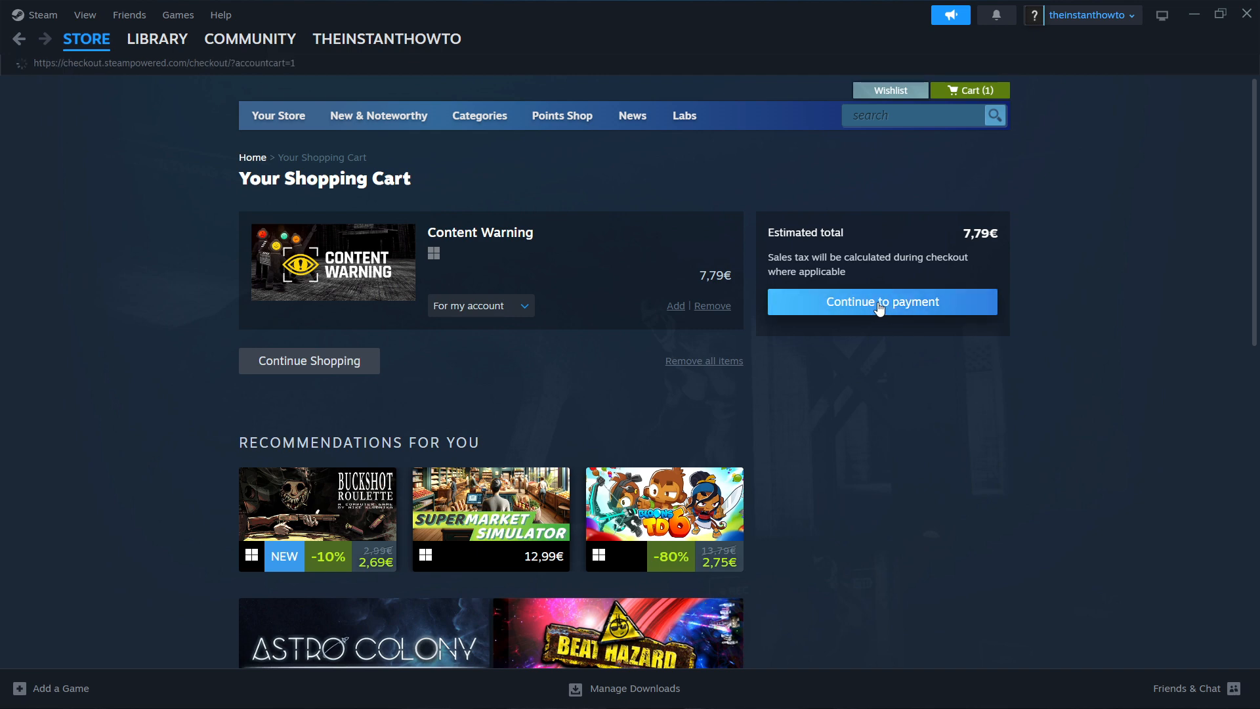
Step: Reach the Payment Method step and select PayPal
left_click(882, 301)
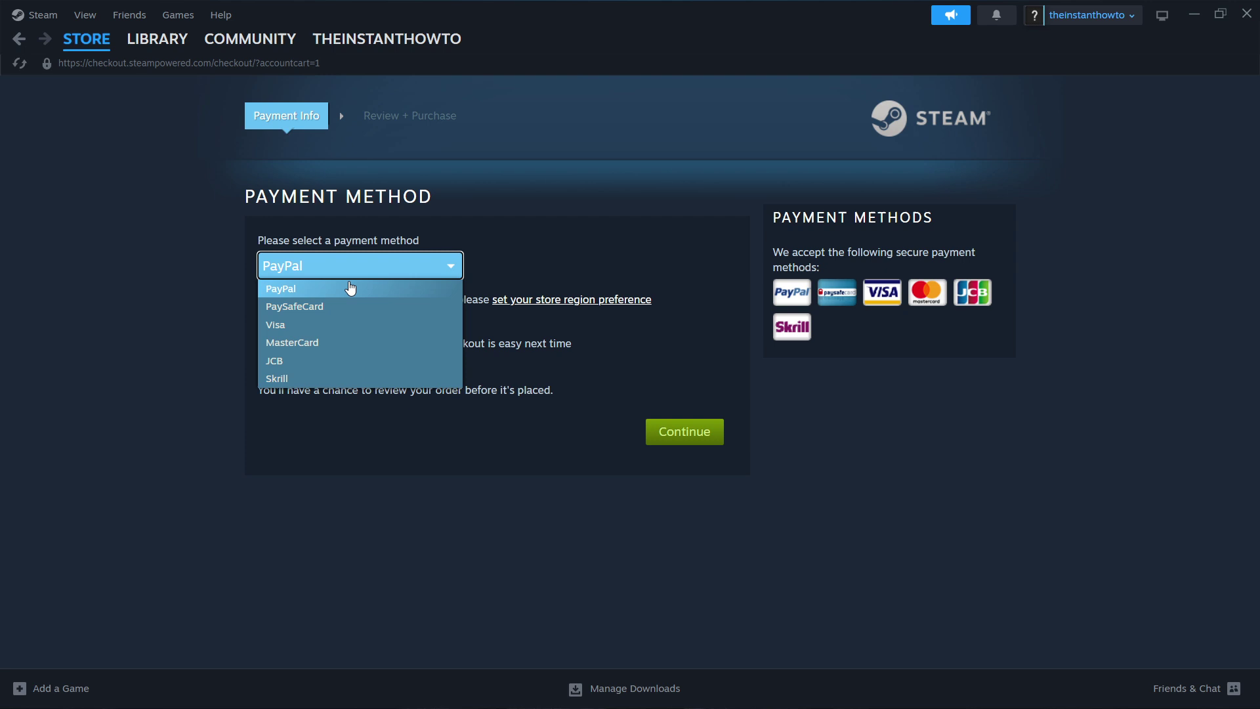
mouse_move(330, 281)
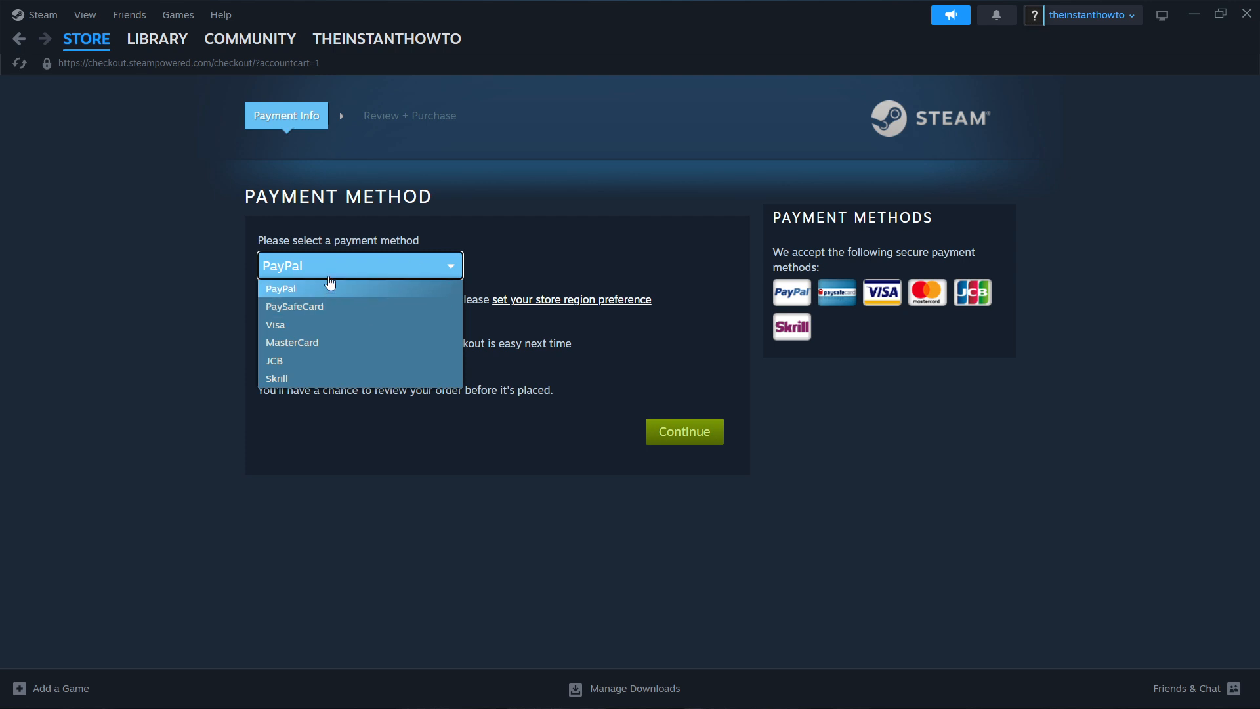
mouse_move(304, 394)
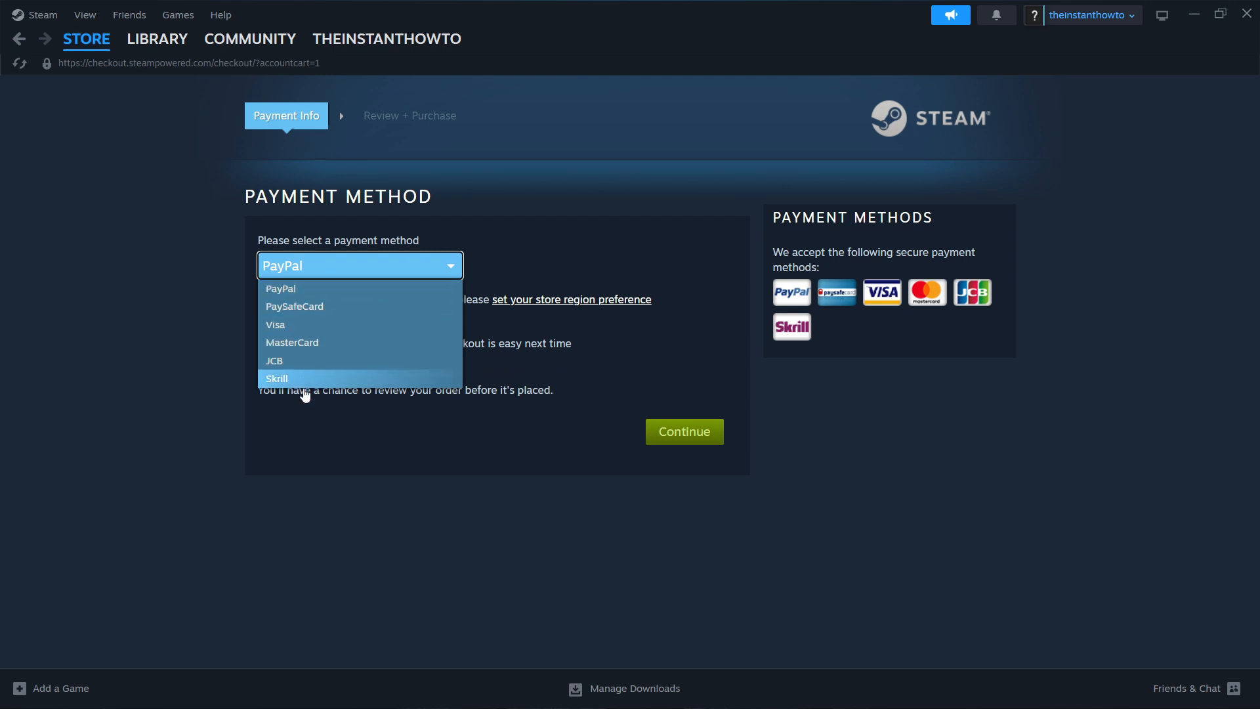
mouse_move(335, 267)
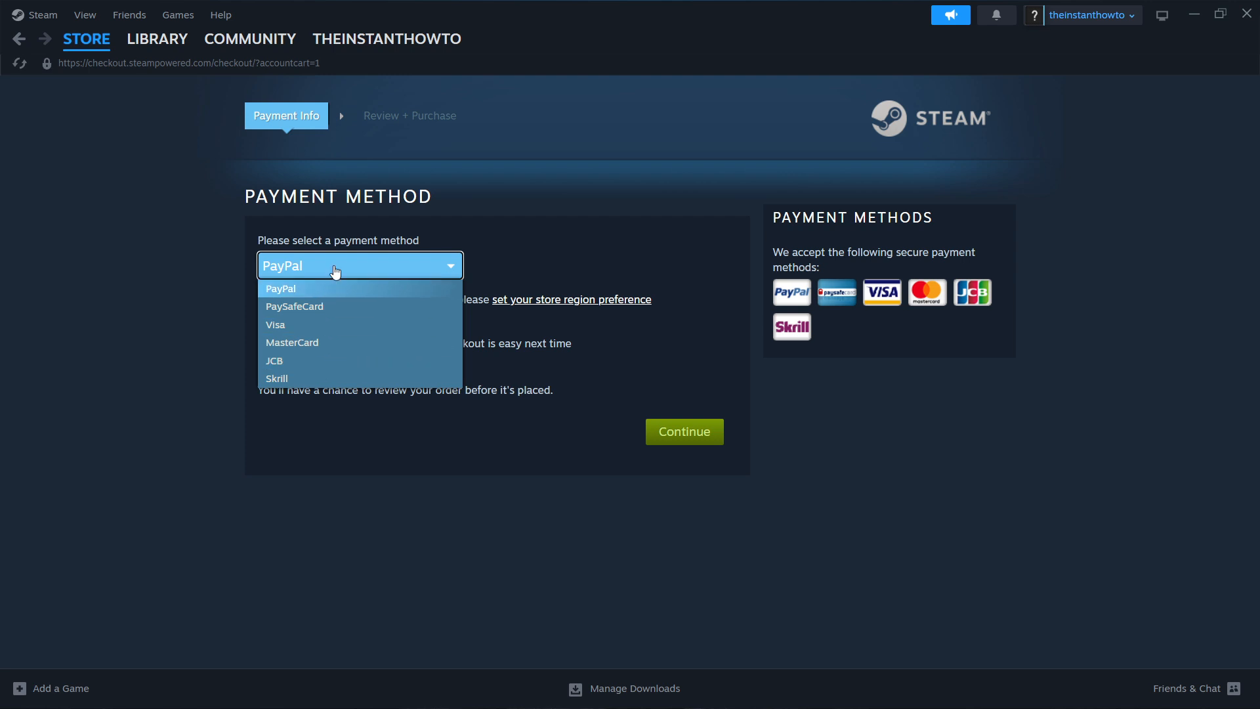
left_click(281, 288)
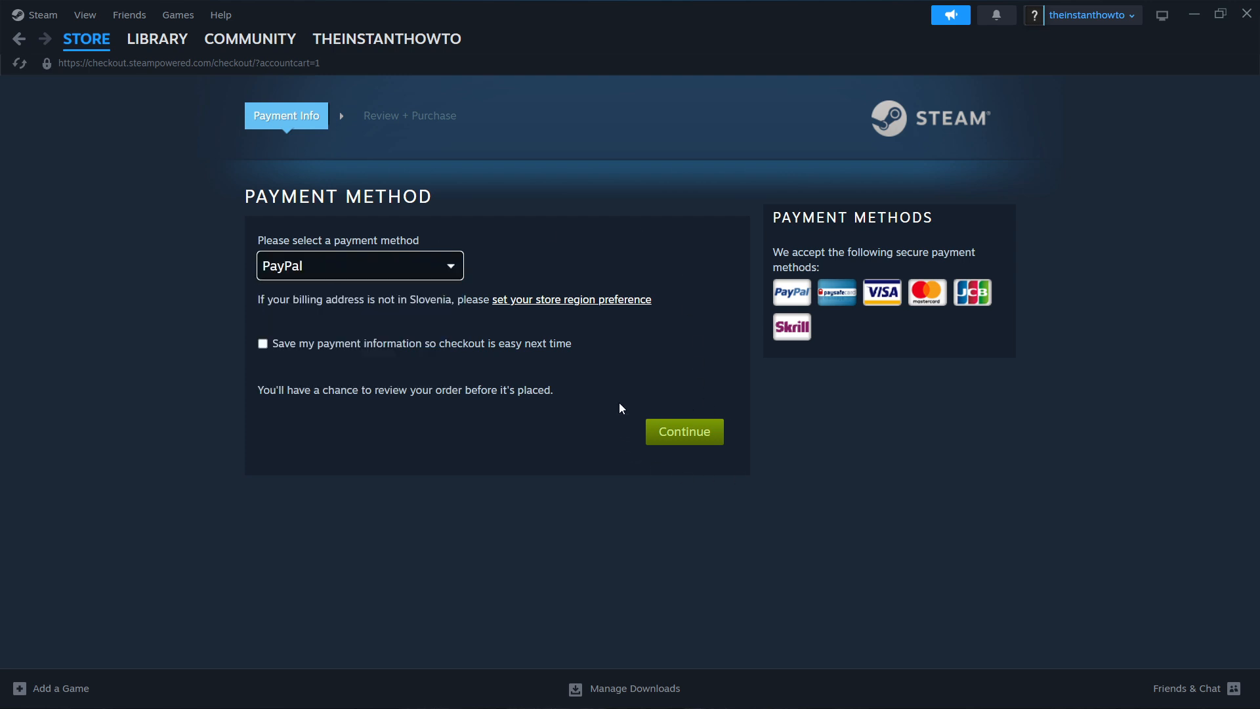
mouse_move(709, 388)
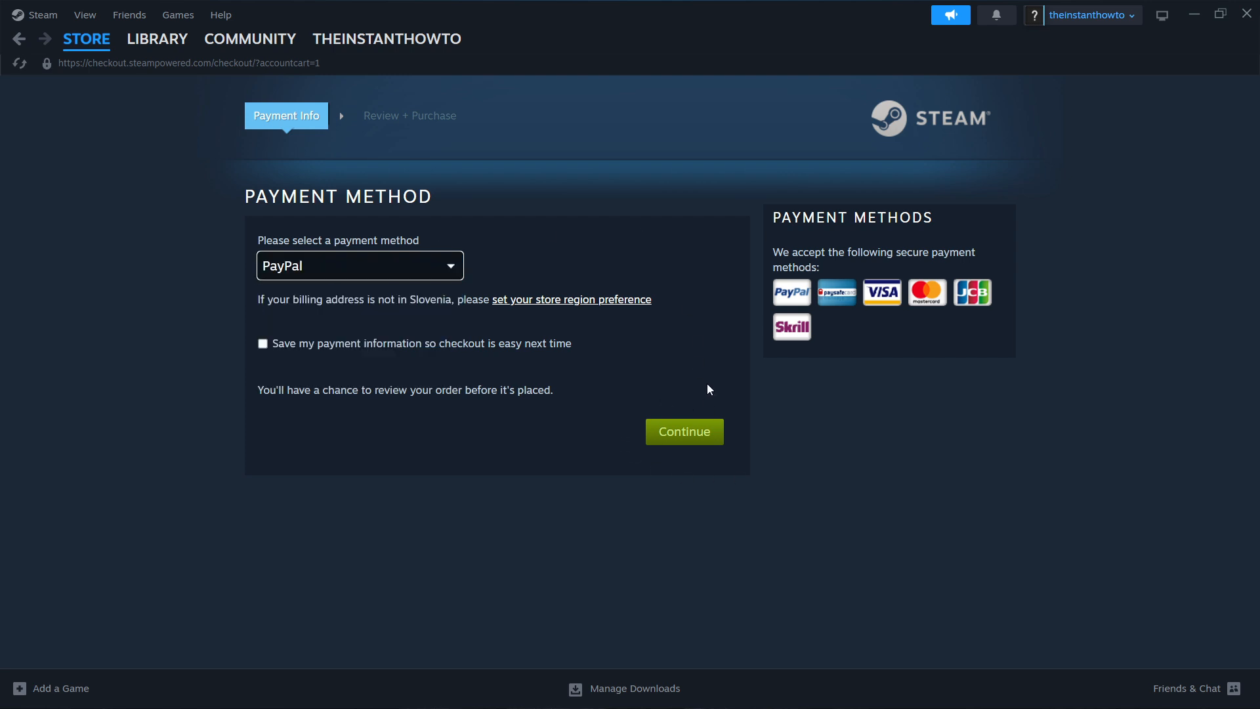
mouse_move(637, 396)
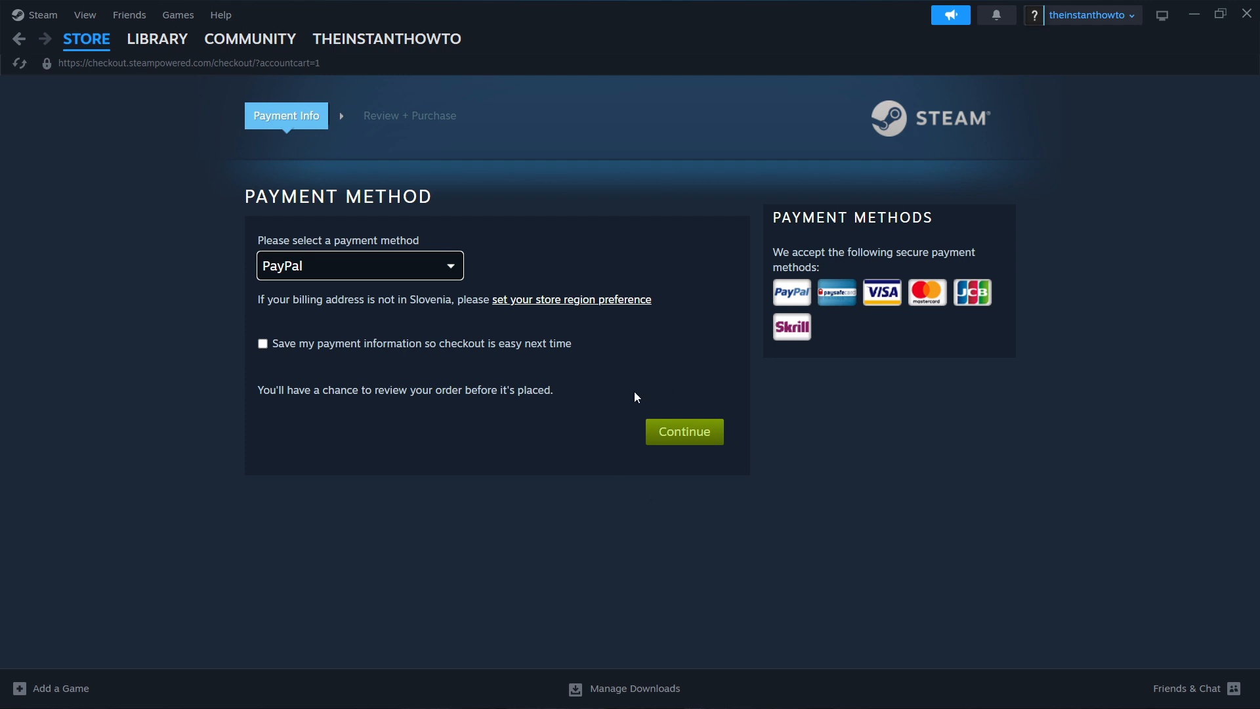
mouse_move(648, 392)
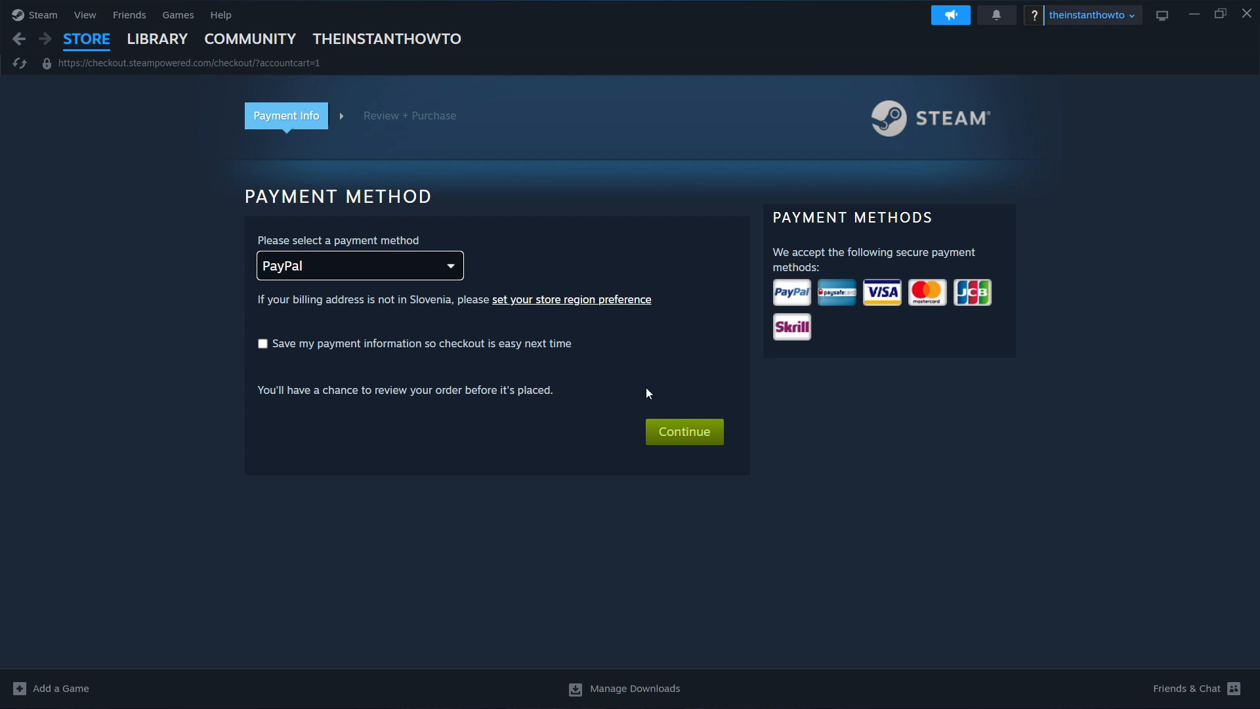
mouse_move(674, 397)
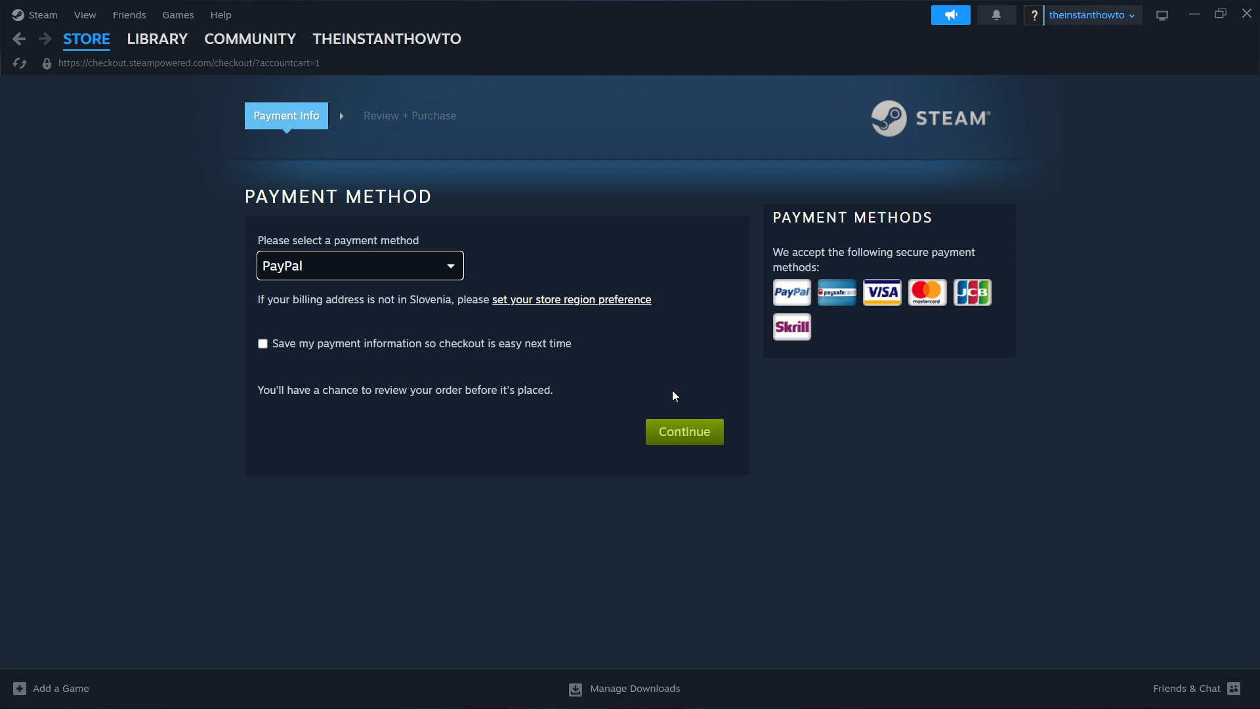
mouse_move(689, 384)
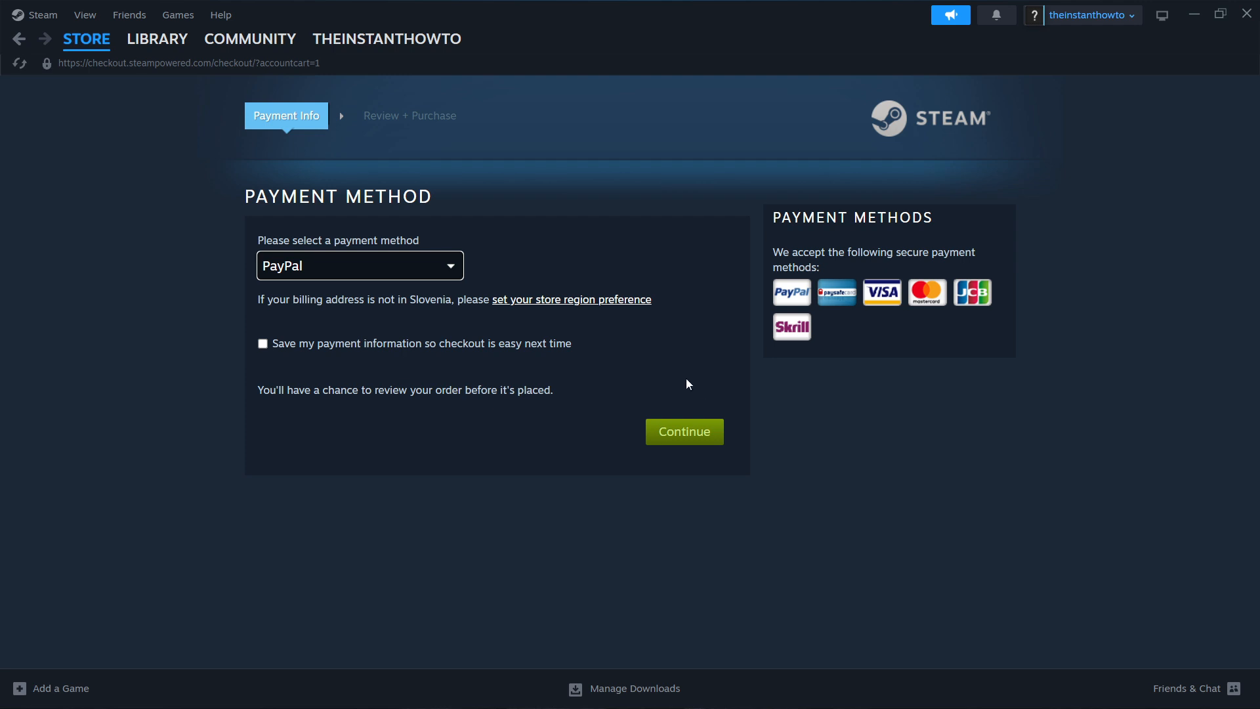
Step: Go to Library Home showing Call of Duty with its Install button
left_click(158, 38)
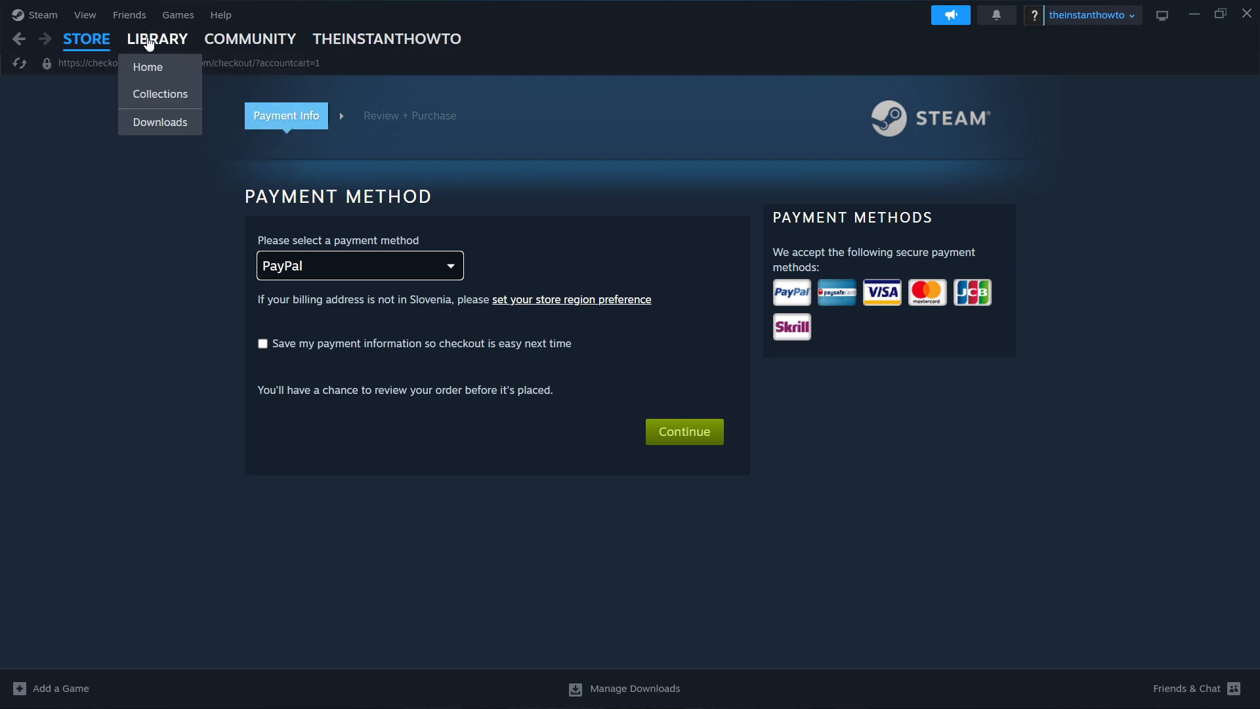
left_click(147, 67)
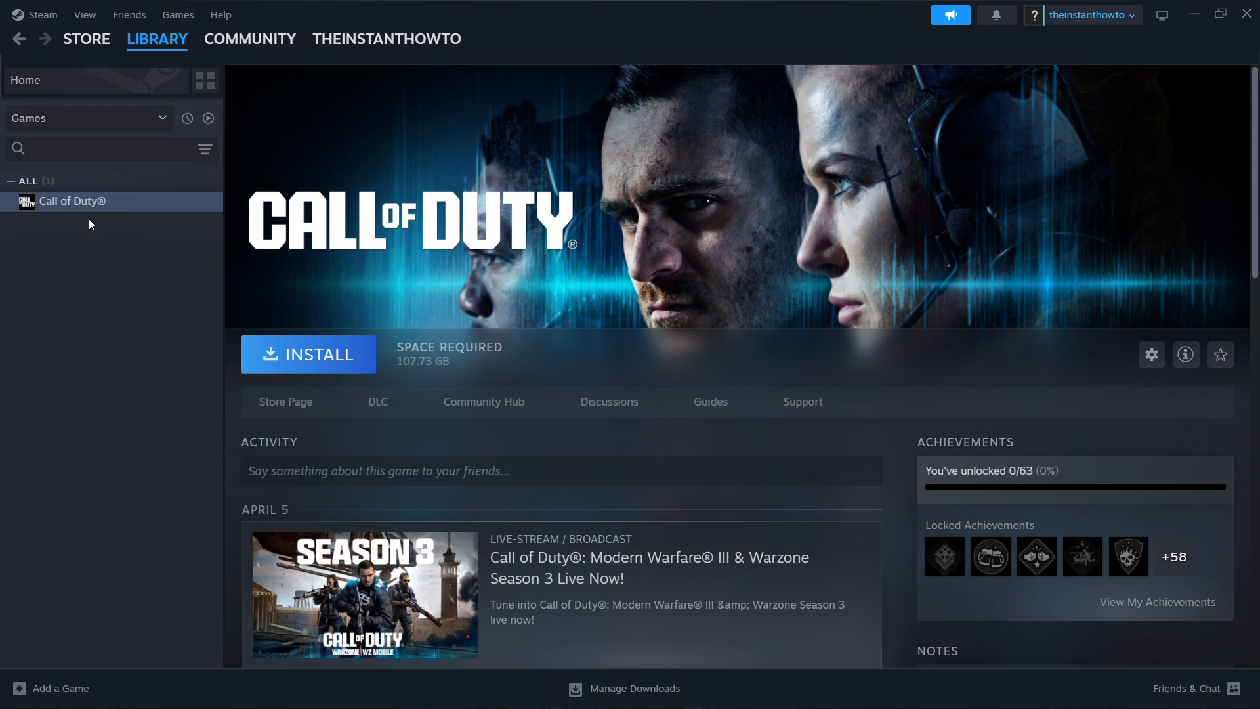
mouse_move(333, 323)
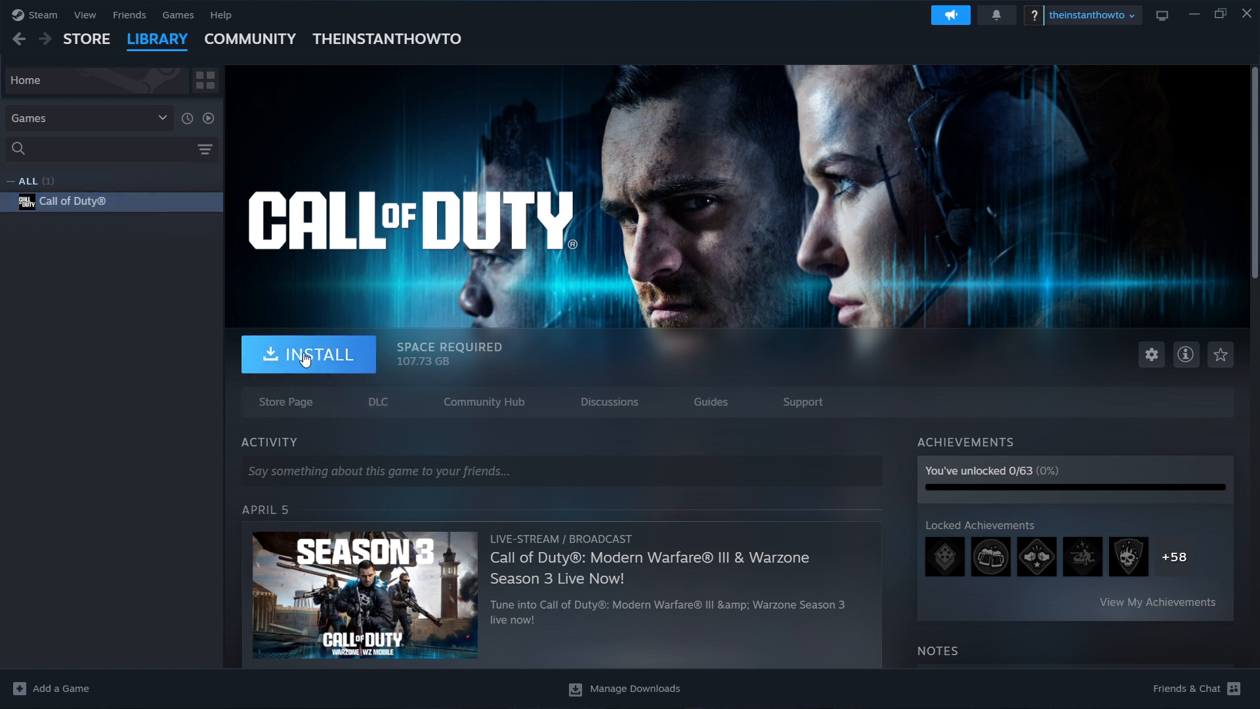
mouse_move(301, 338)
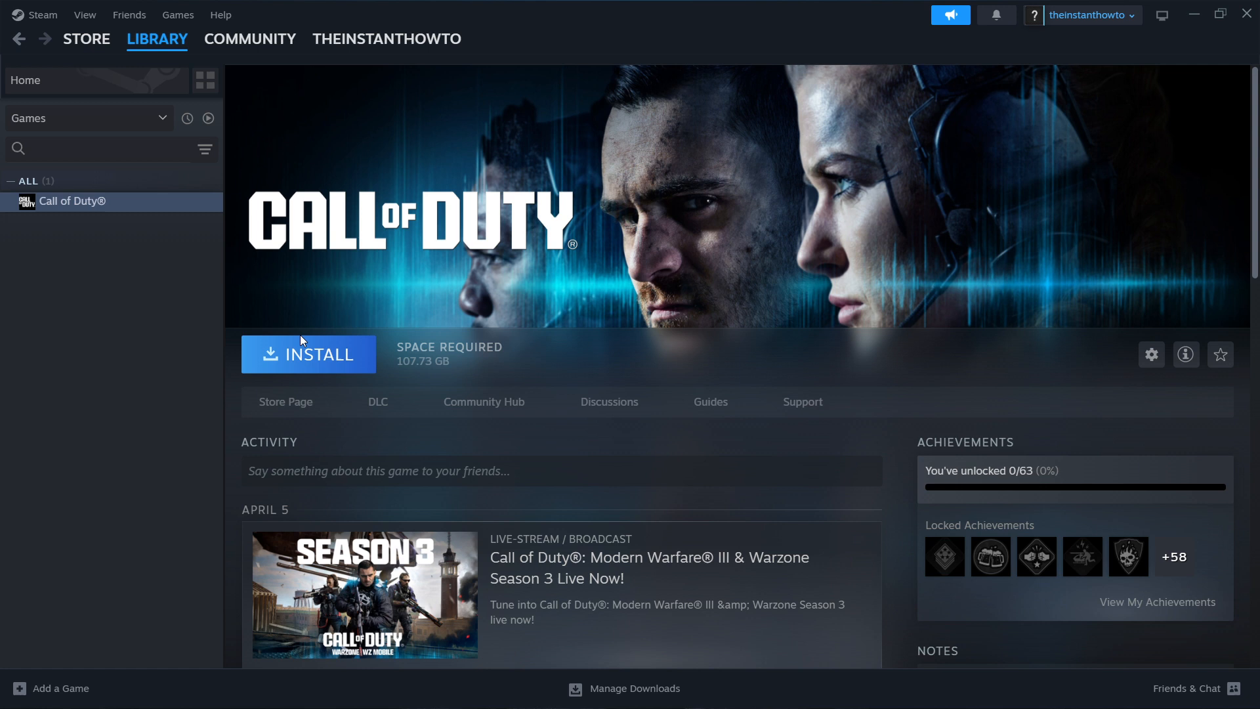
mouse_move(458, 378)
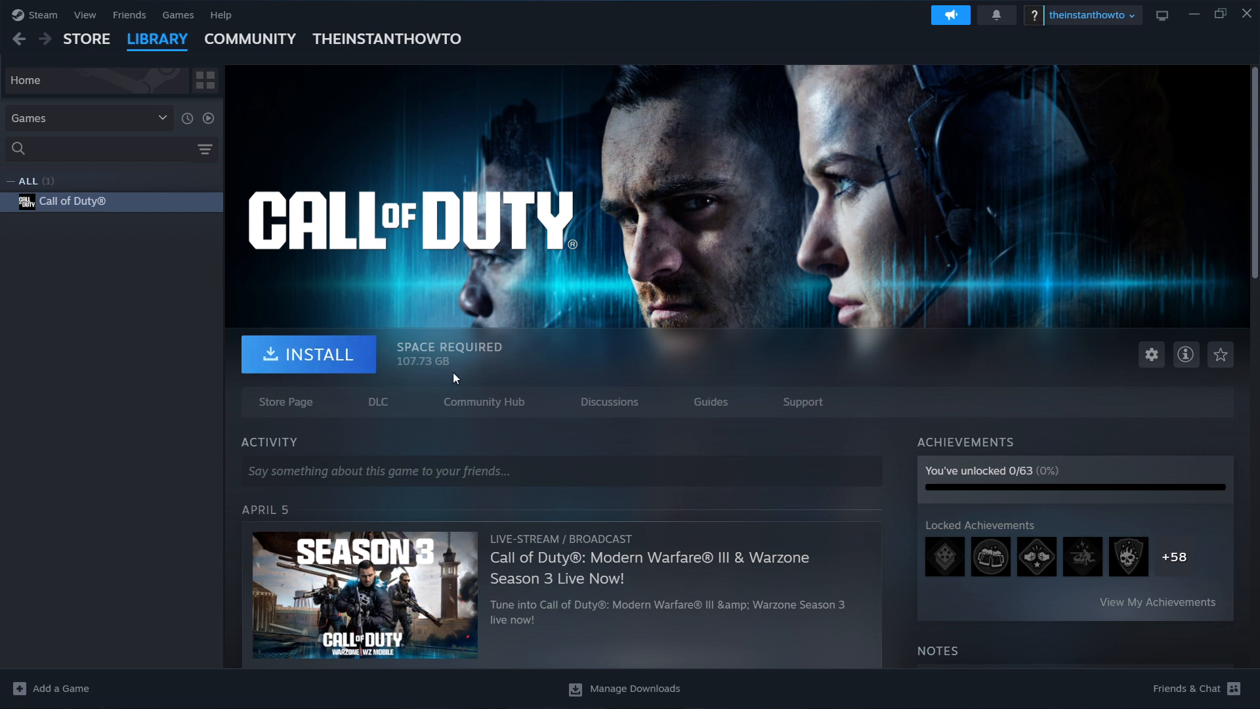
mouse_move(215, 218)
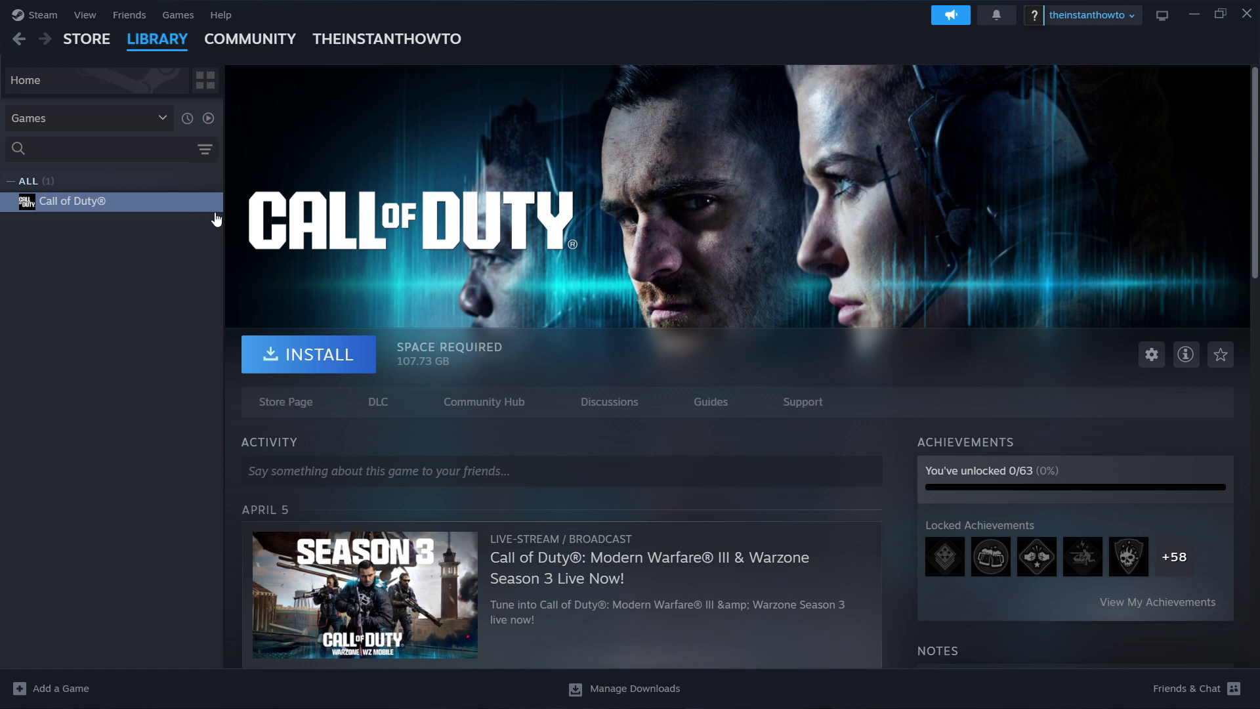
mouse_move(384, 318)
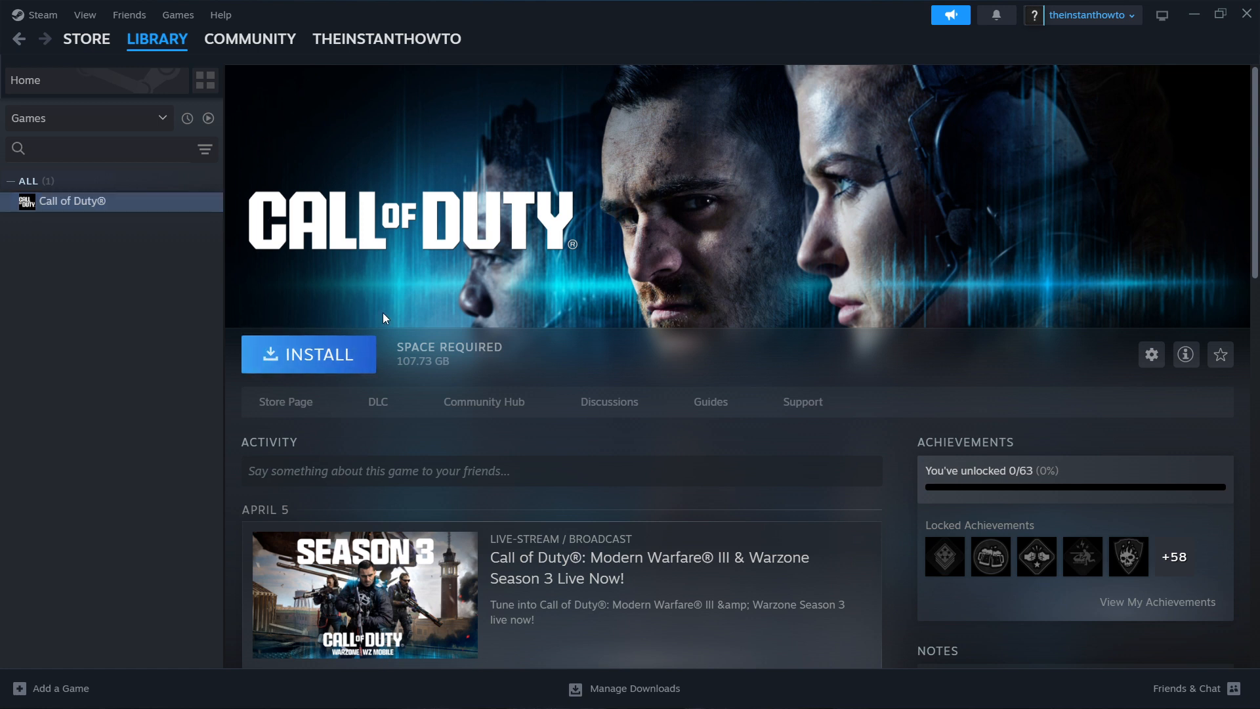
mouse_move(384, 373)
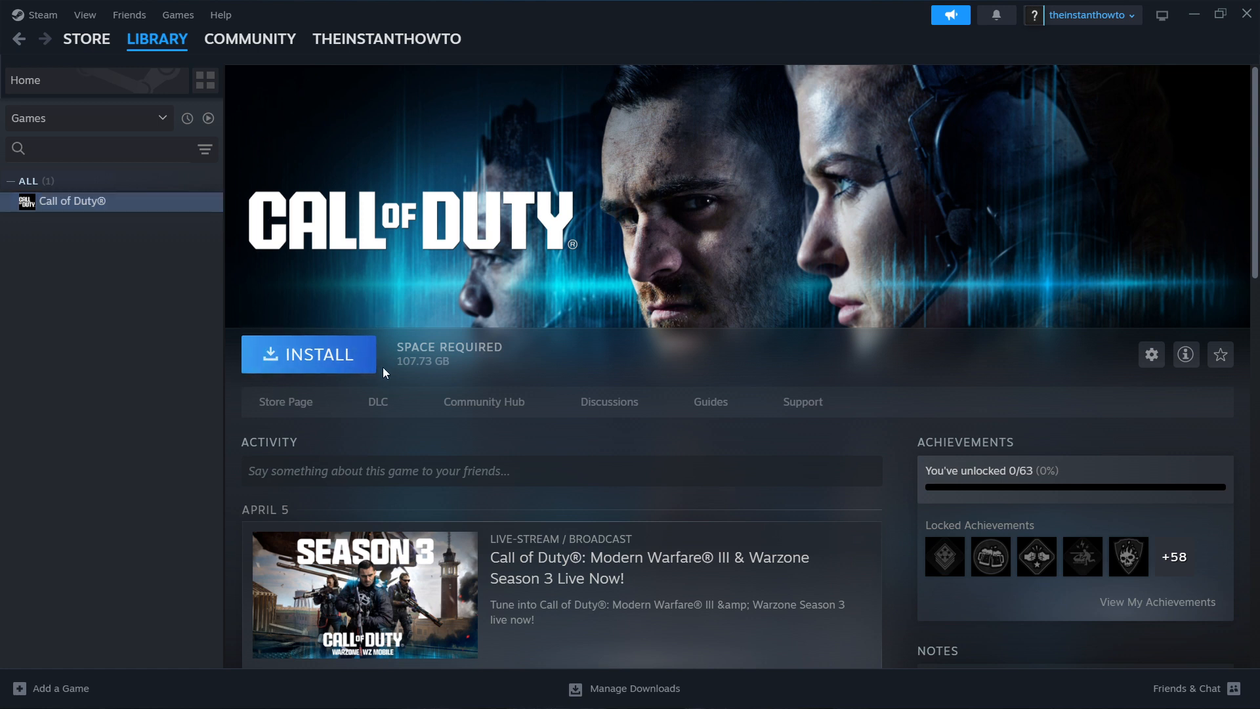